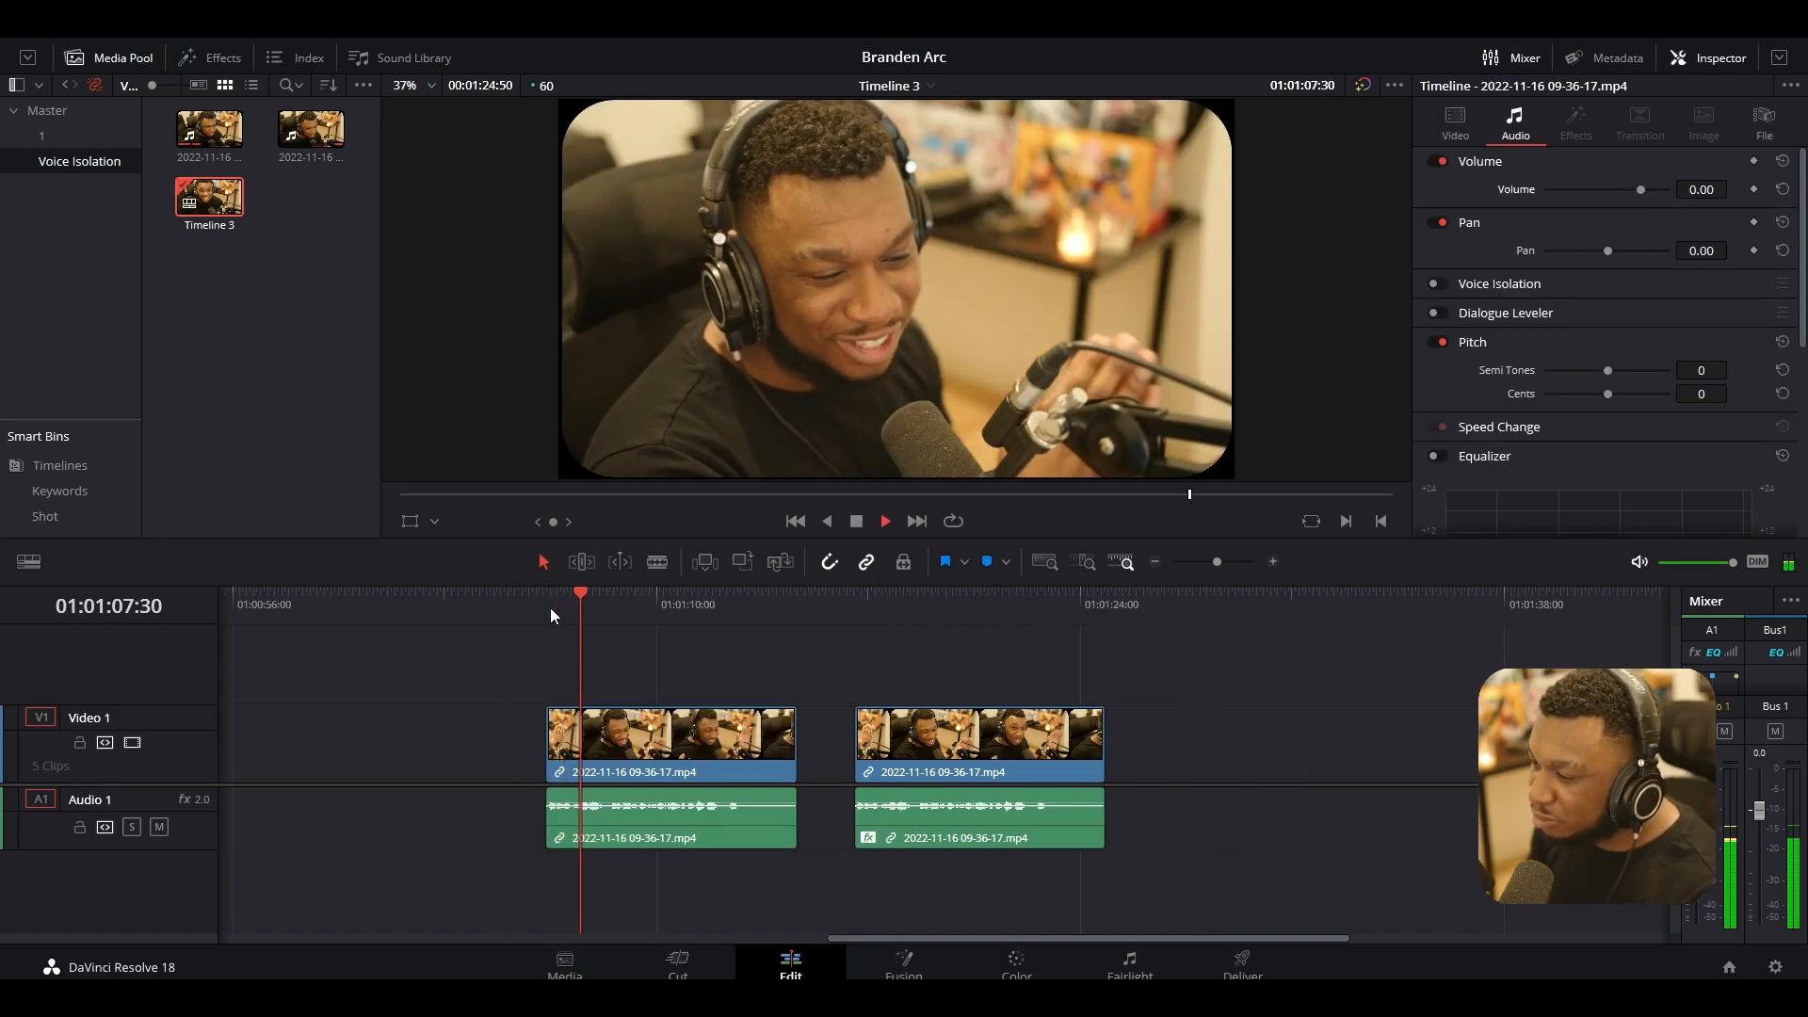
# - Play the interview timeline and select the second interview clip
pyautogui.click(884, 520)
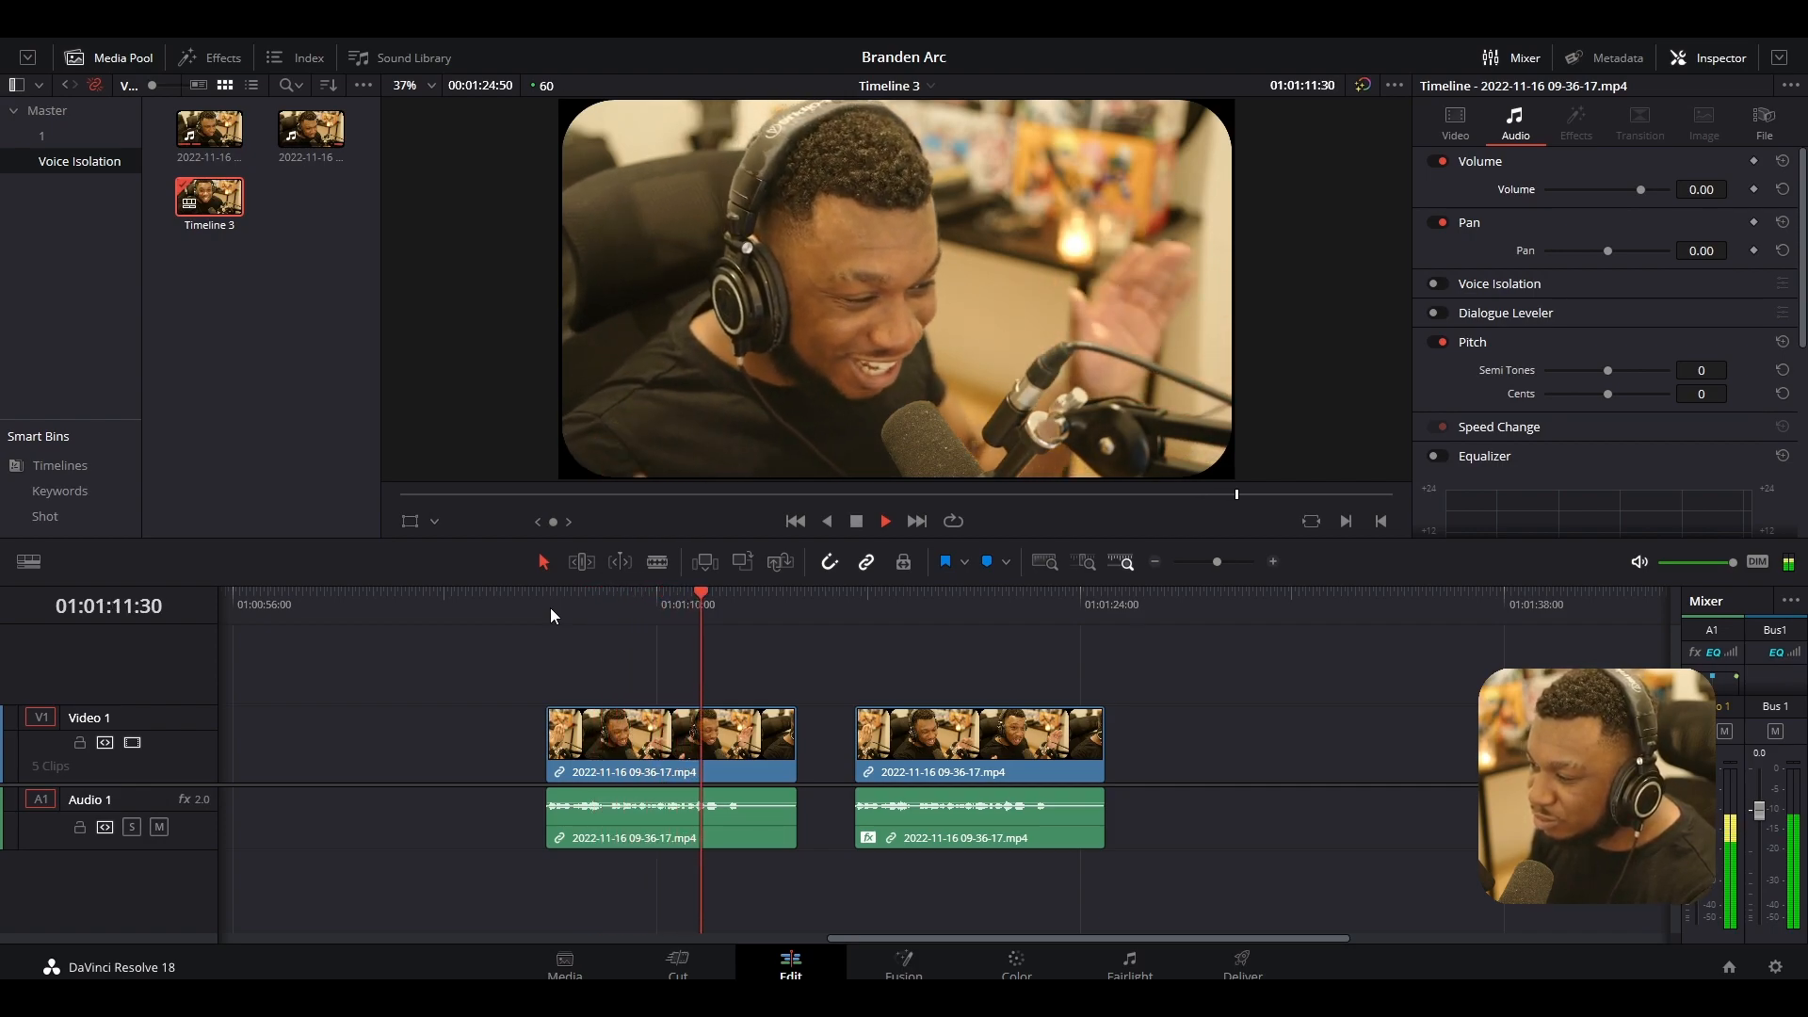
pyautogui.click(1454, 120)
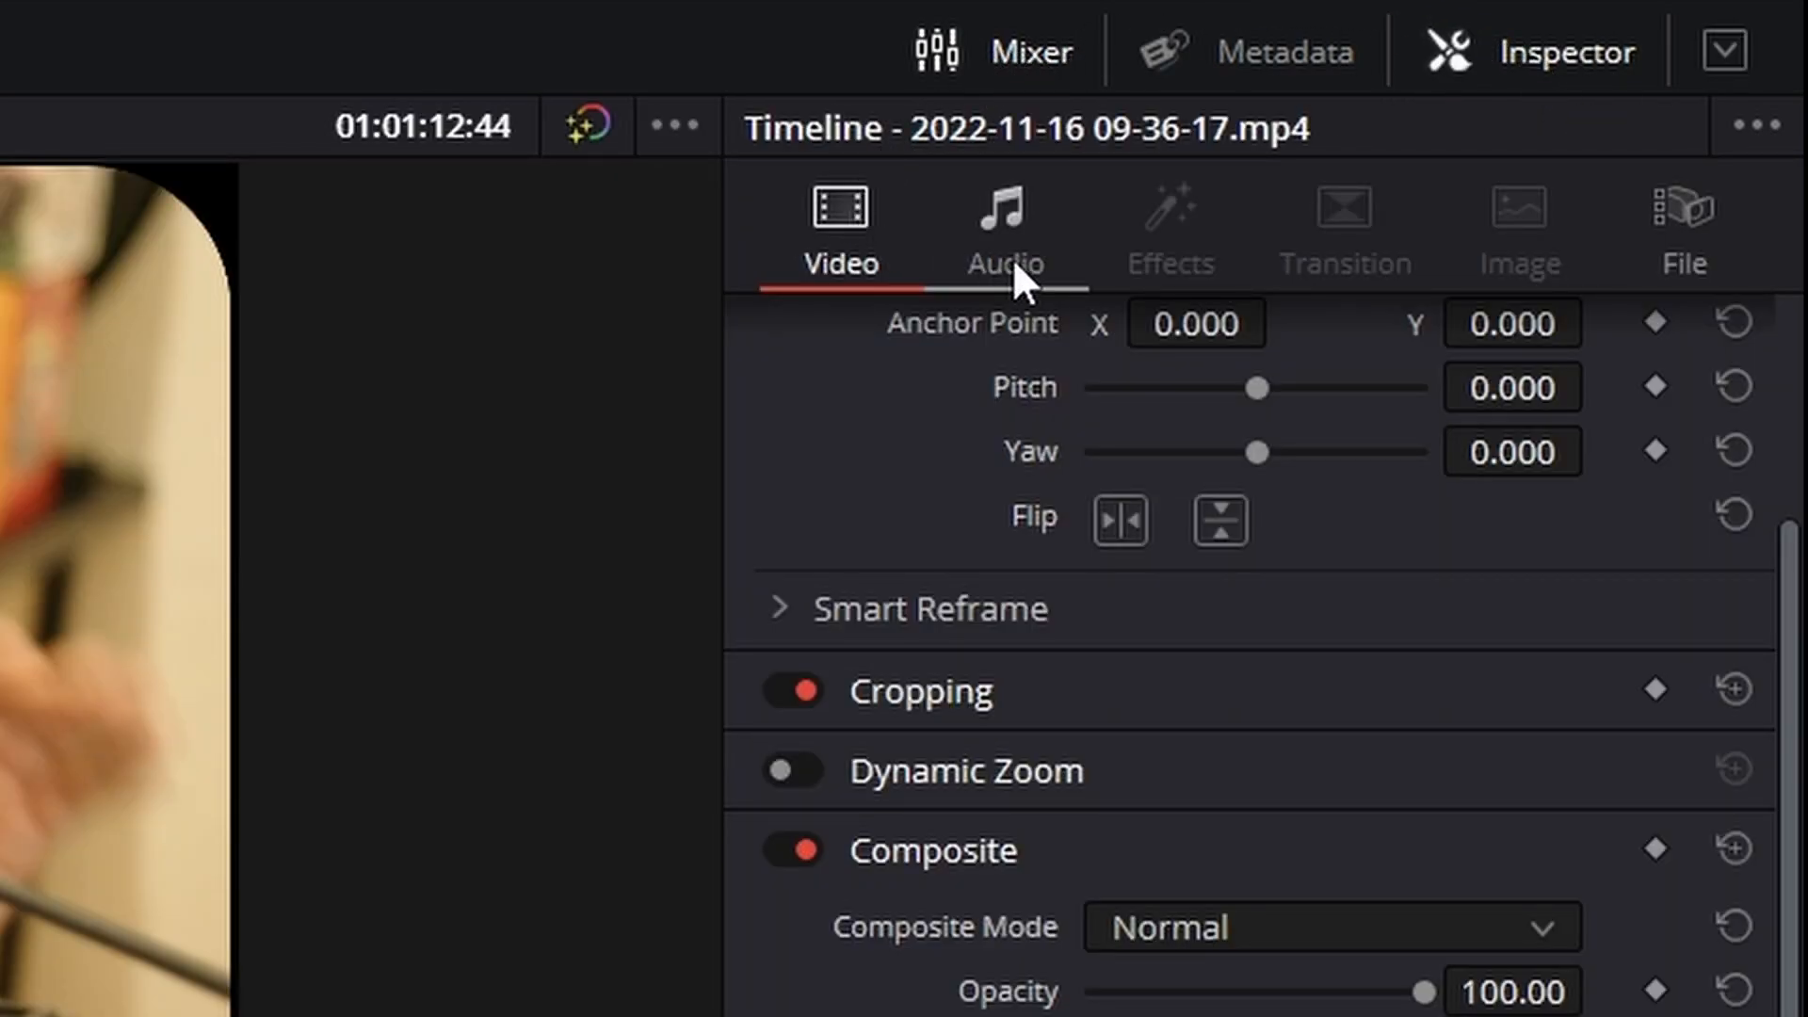
# - Enable Voice Isolation on the interview clip's audio in the Inspector
pyautogui.click(1002, 227)
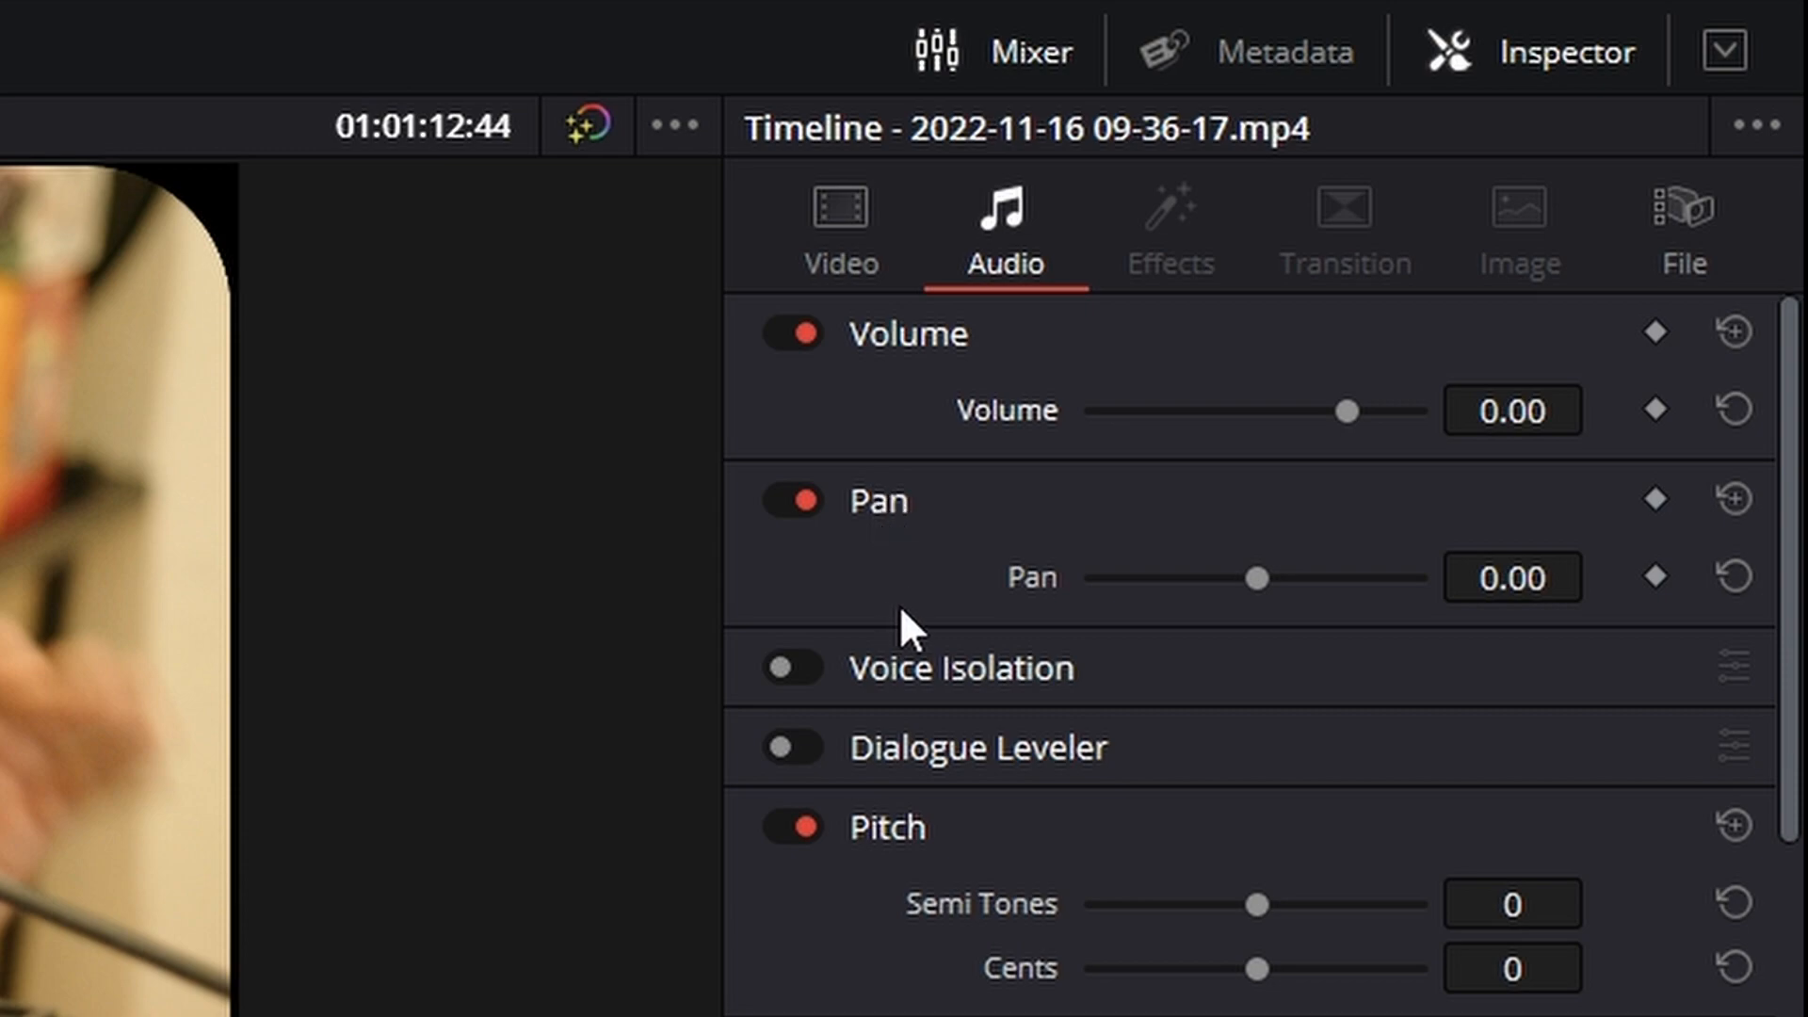
pyautogui.moveTo(842, 687)
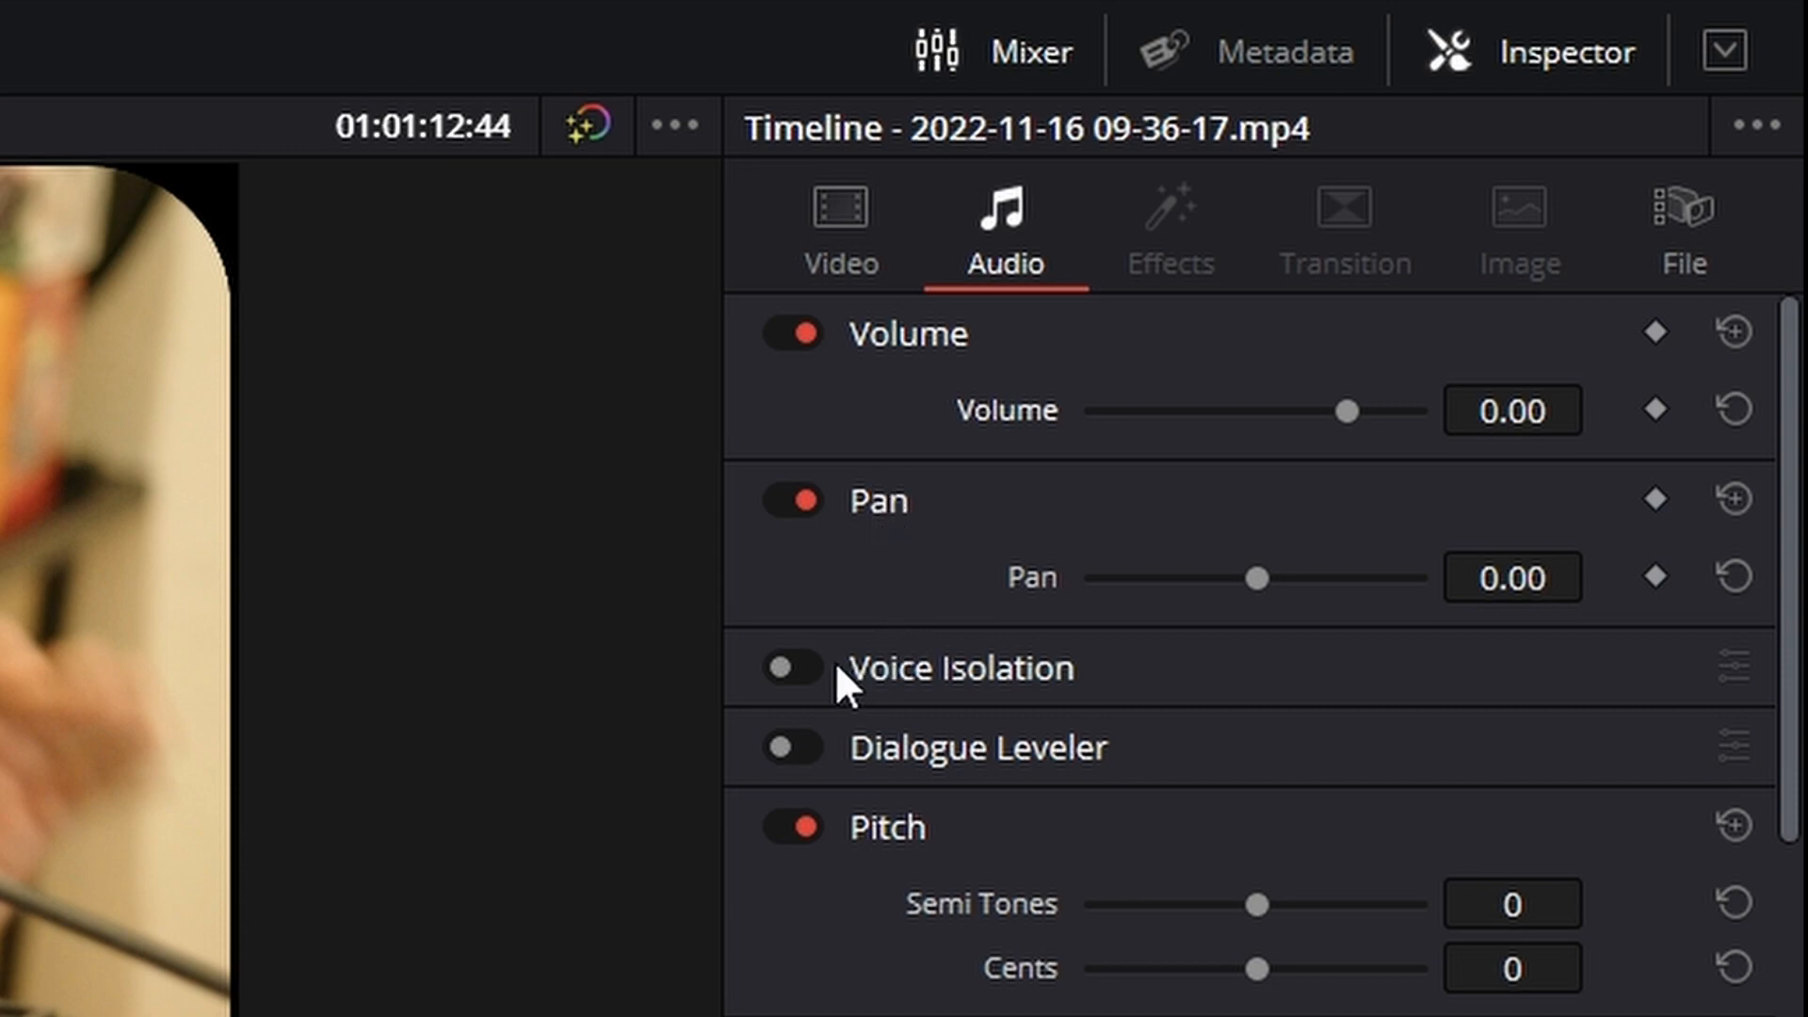
pyautogui.click(790, 668)
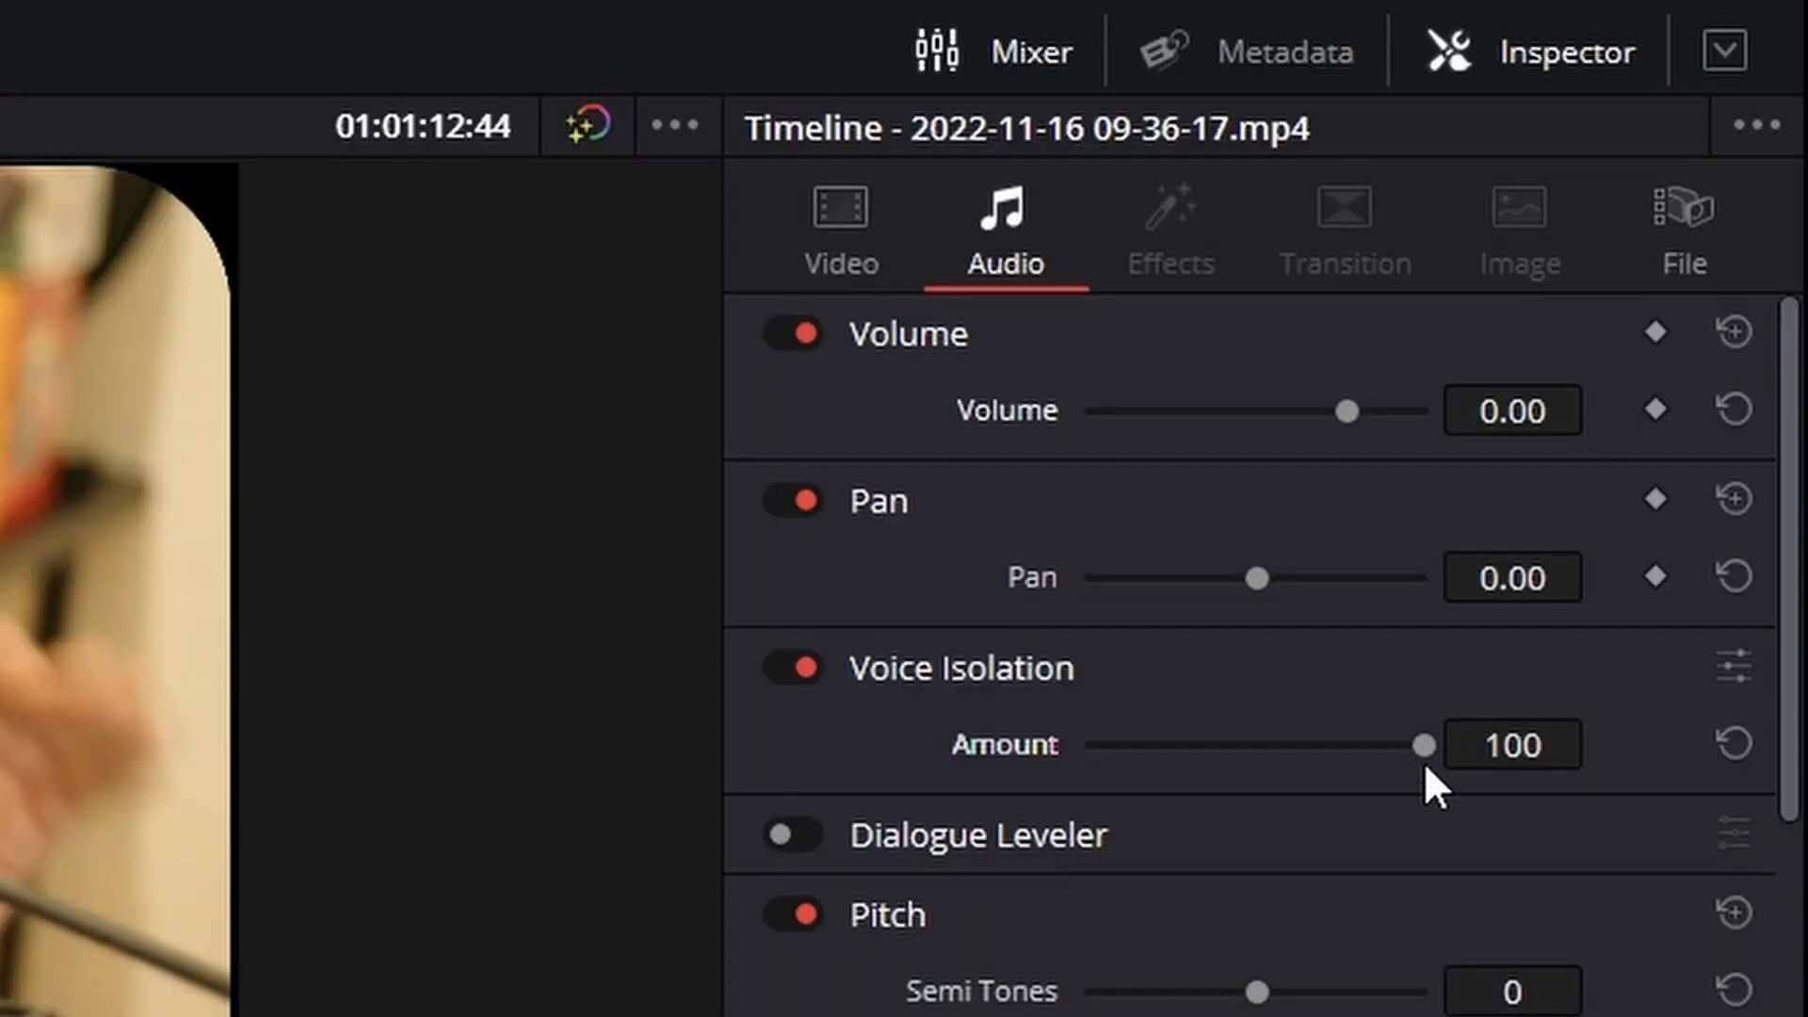
pyautogui.moveTo(1436, 801)
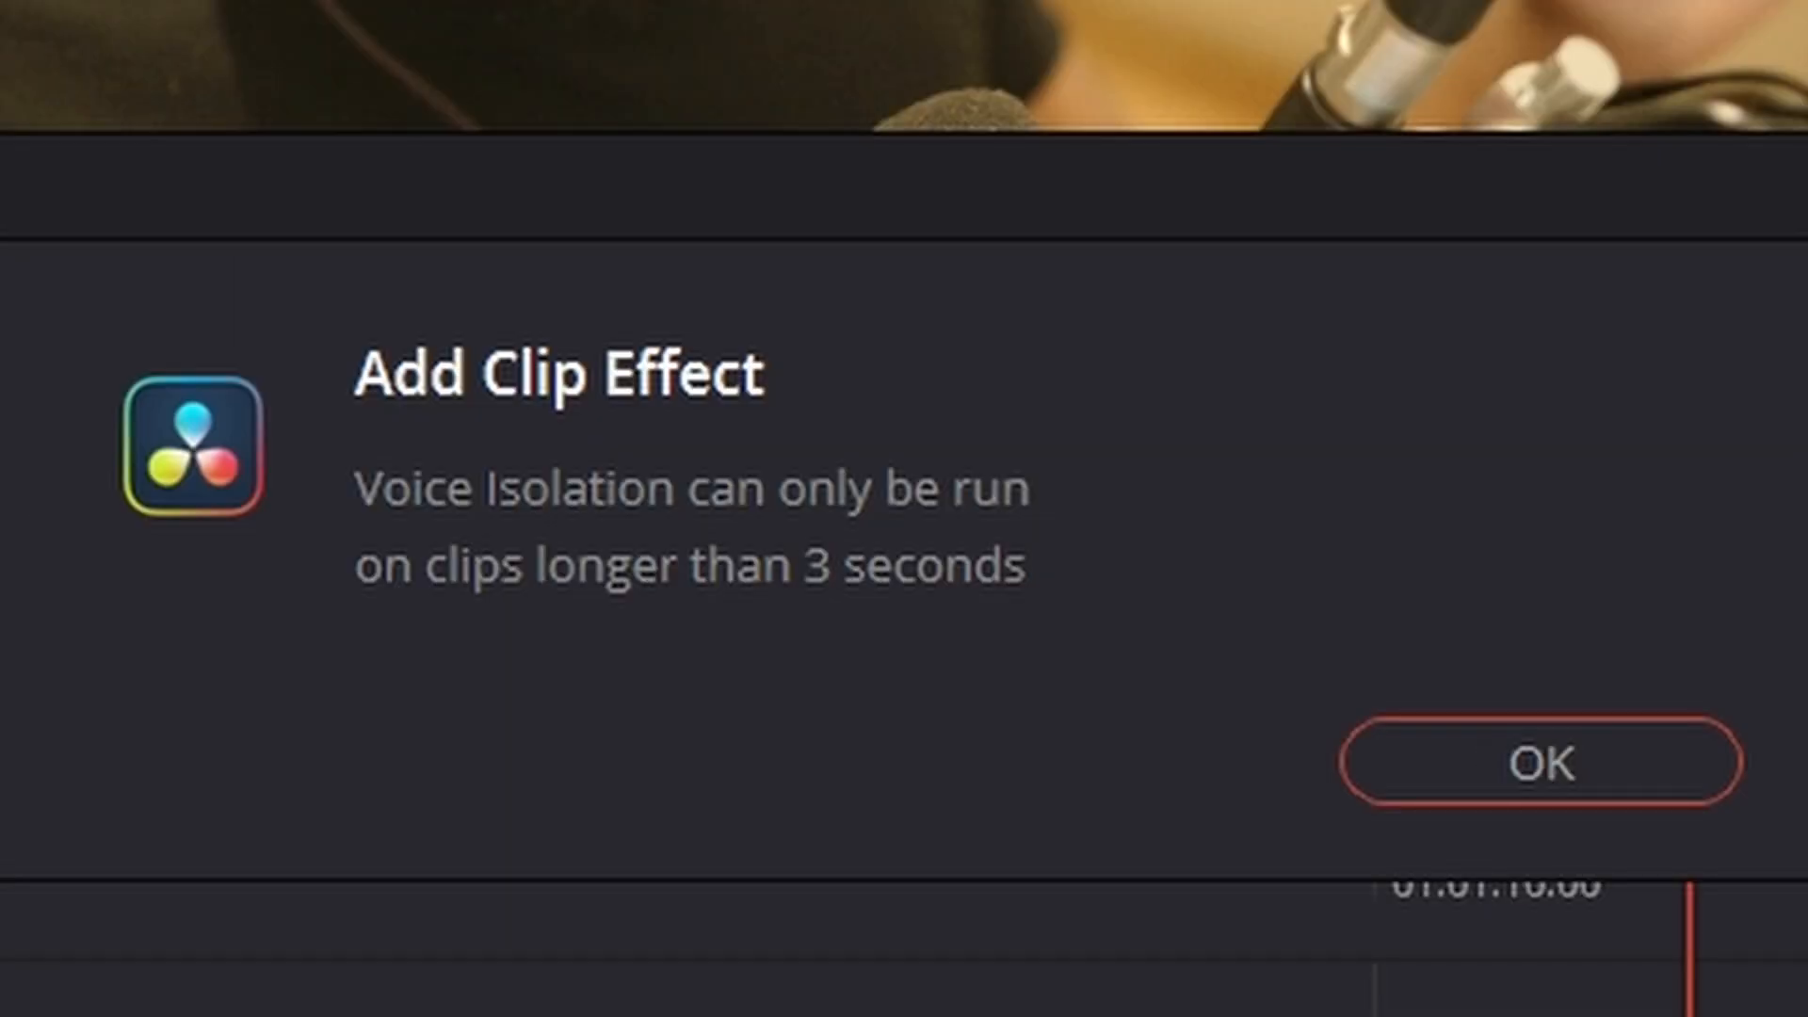
pyautogui.moveTo(721, 785)
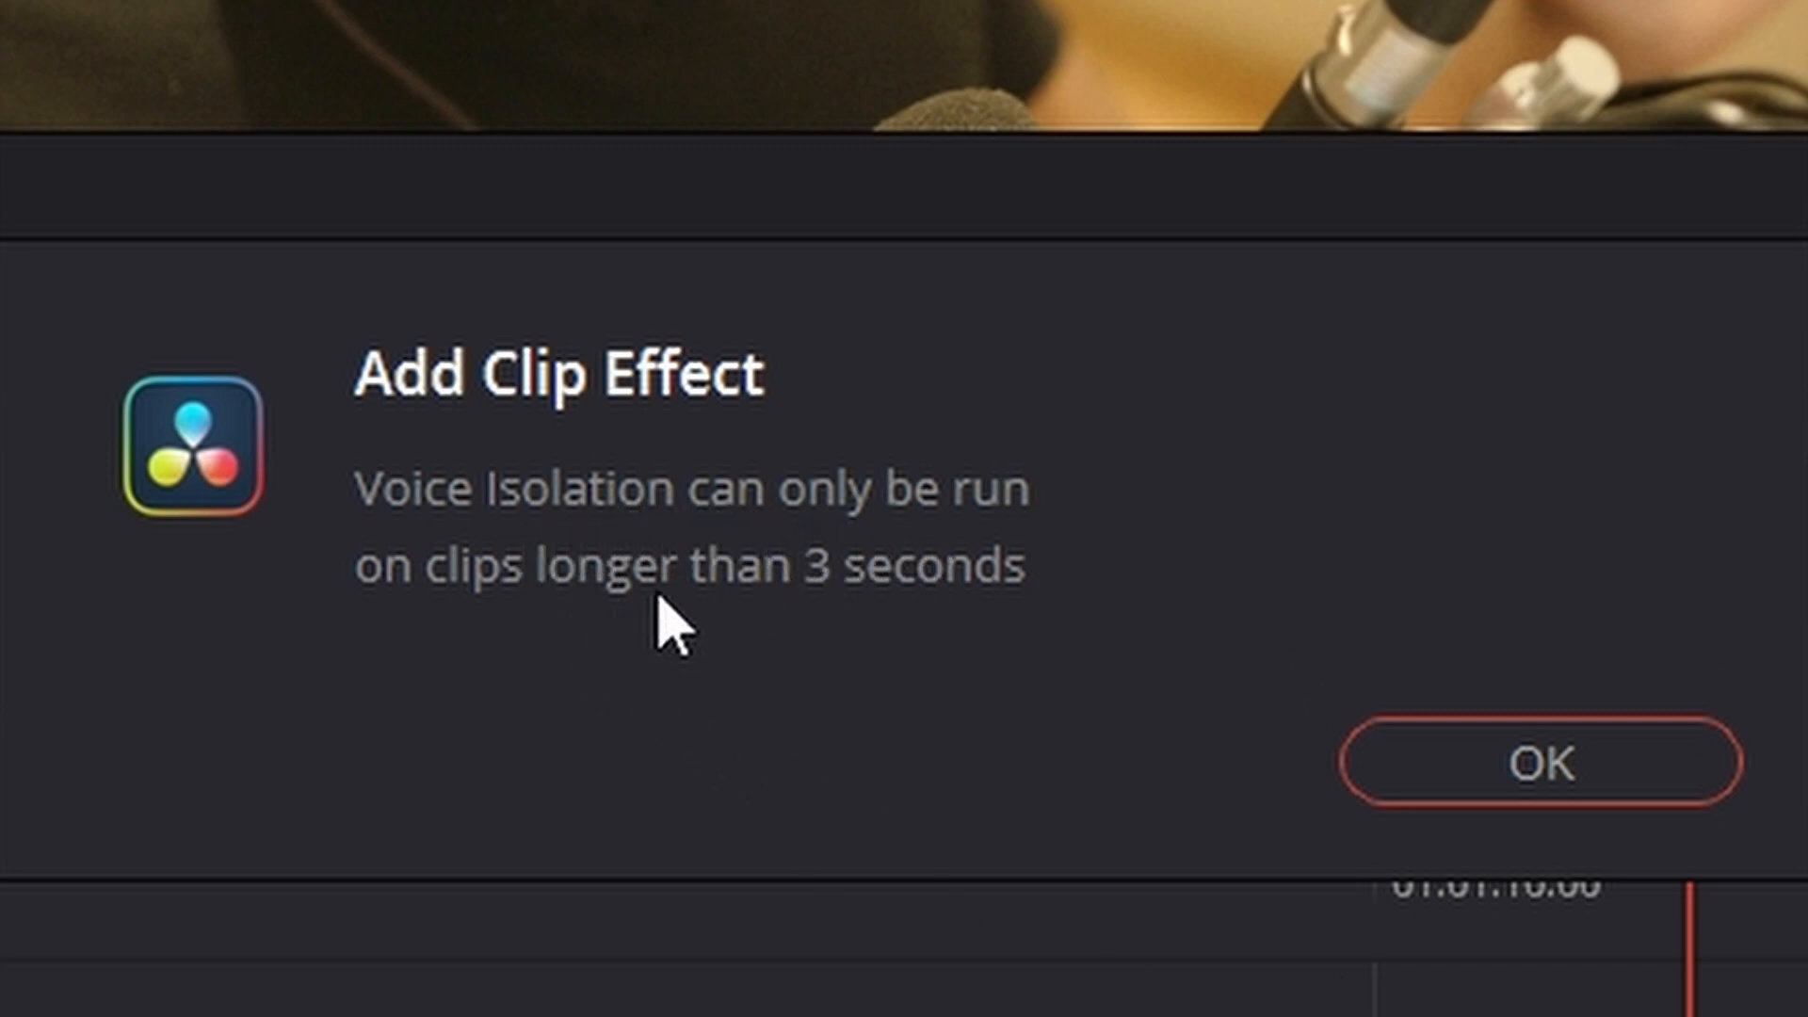
# - Accept the Add Clip Effect warning about clips needing over 3 seconds
pyautogui.click(1541, 762)
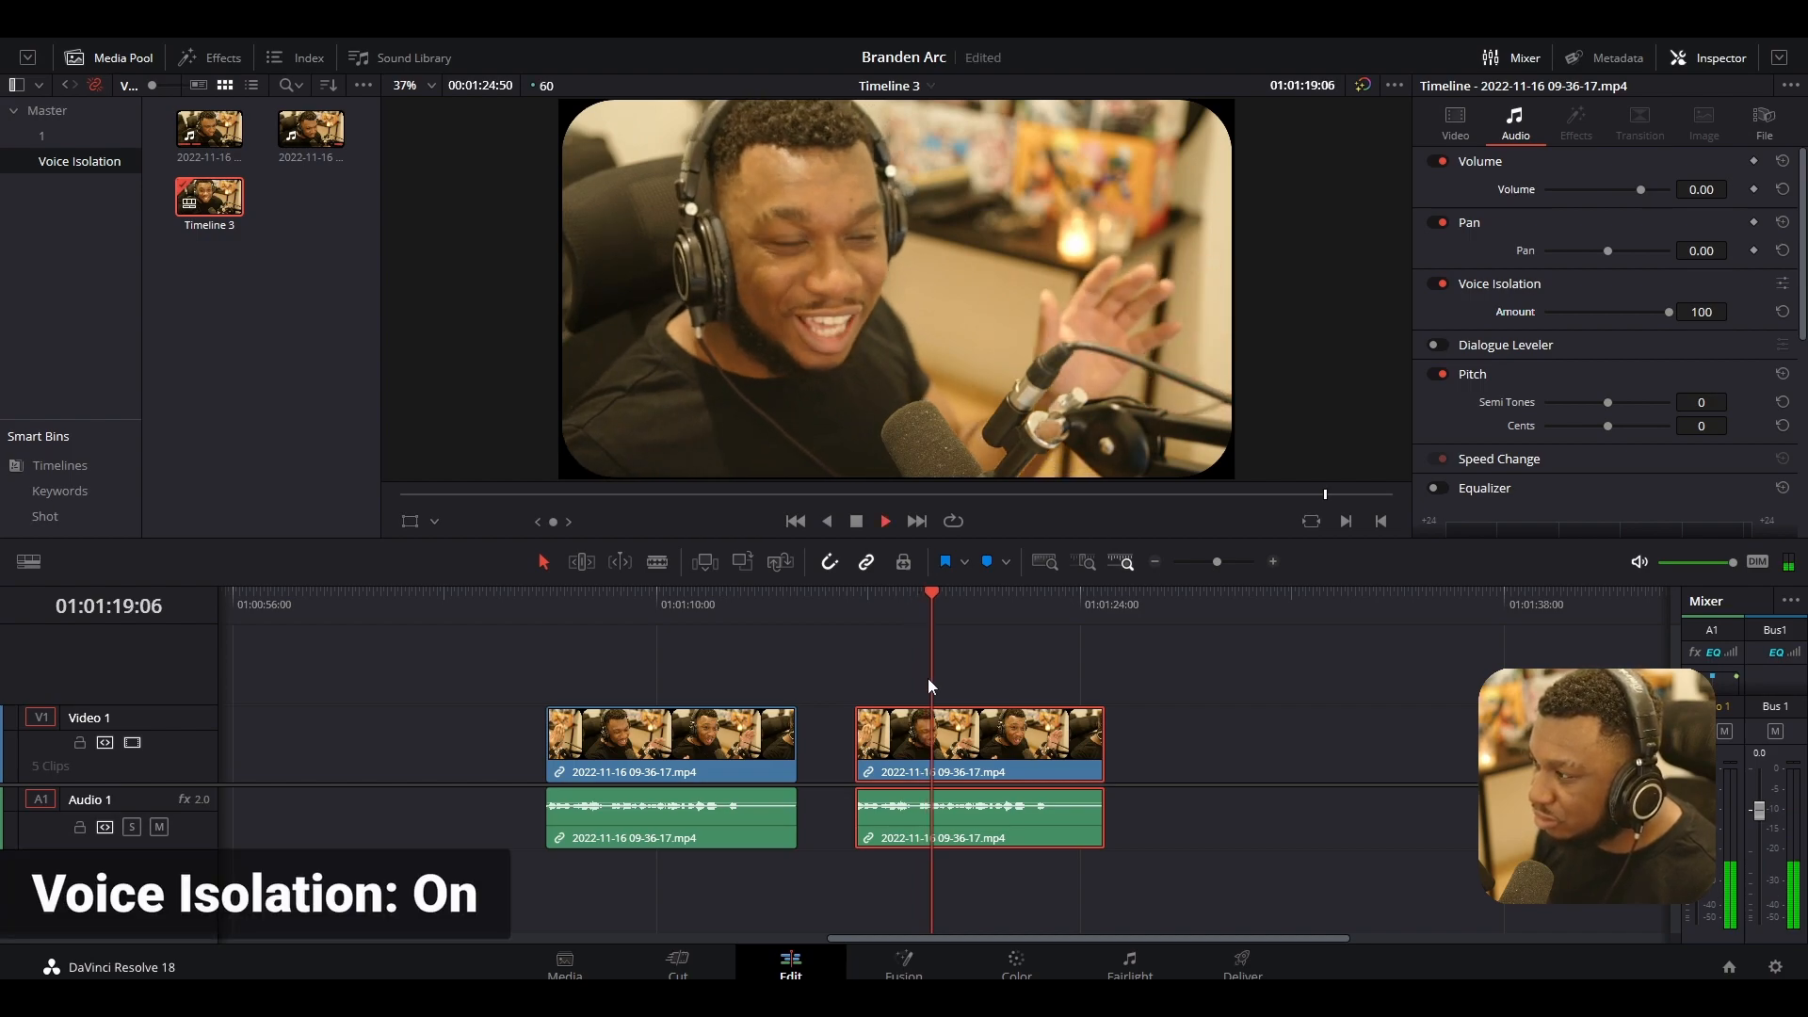
pyautogui.click(883, 520)
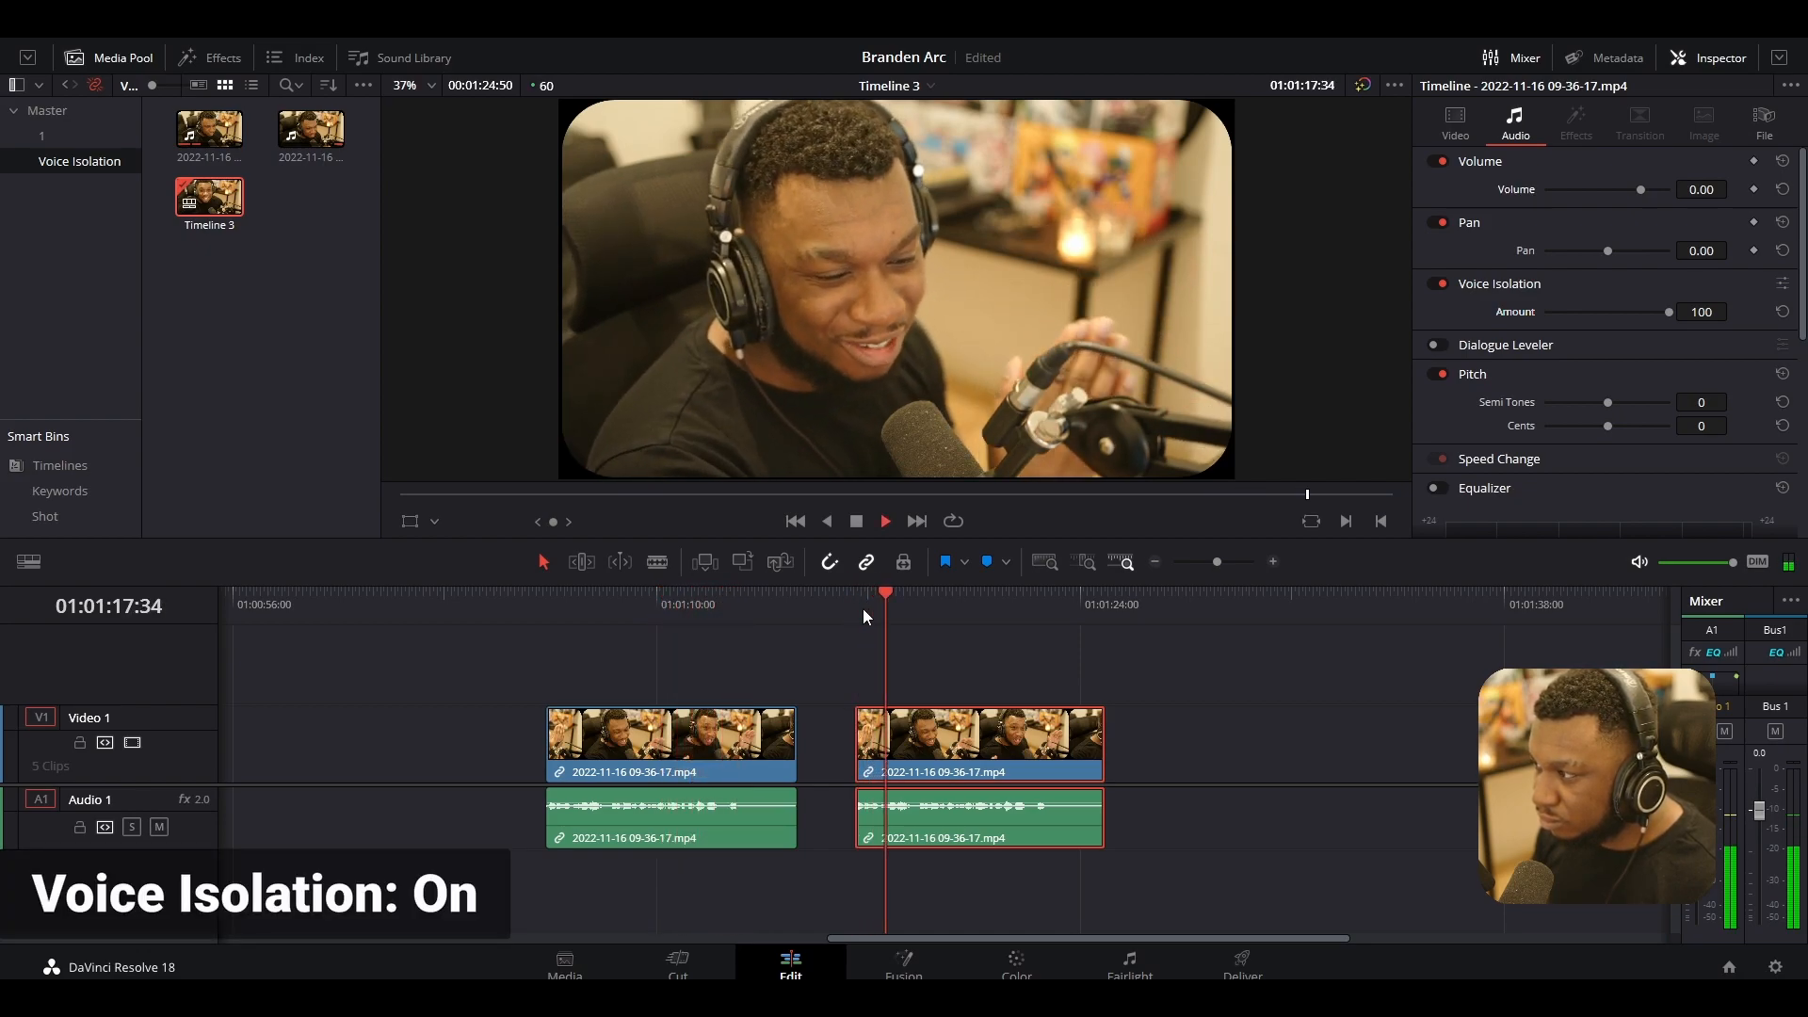
pyautogui.click(884, 520)
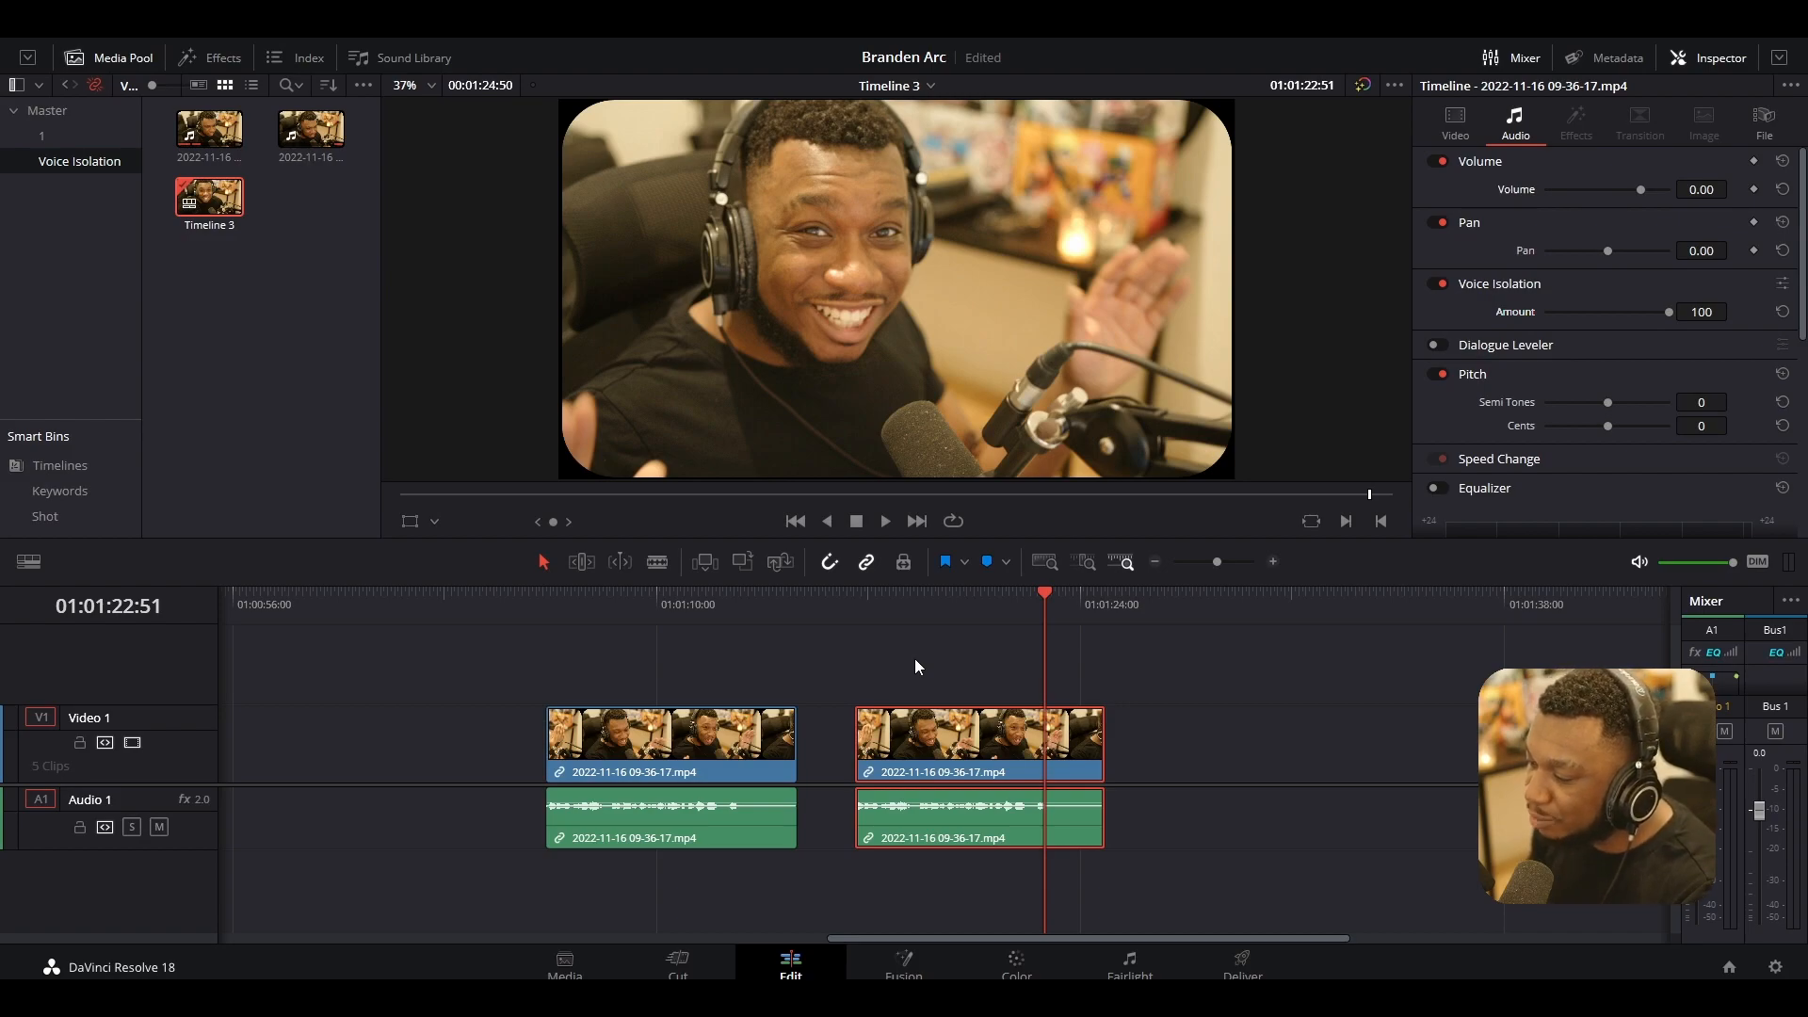
pyautogui.moveTo(914, 621)
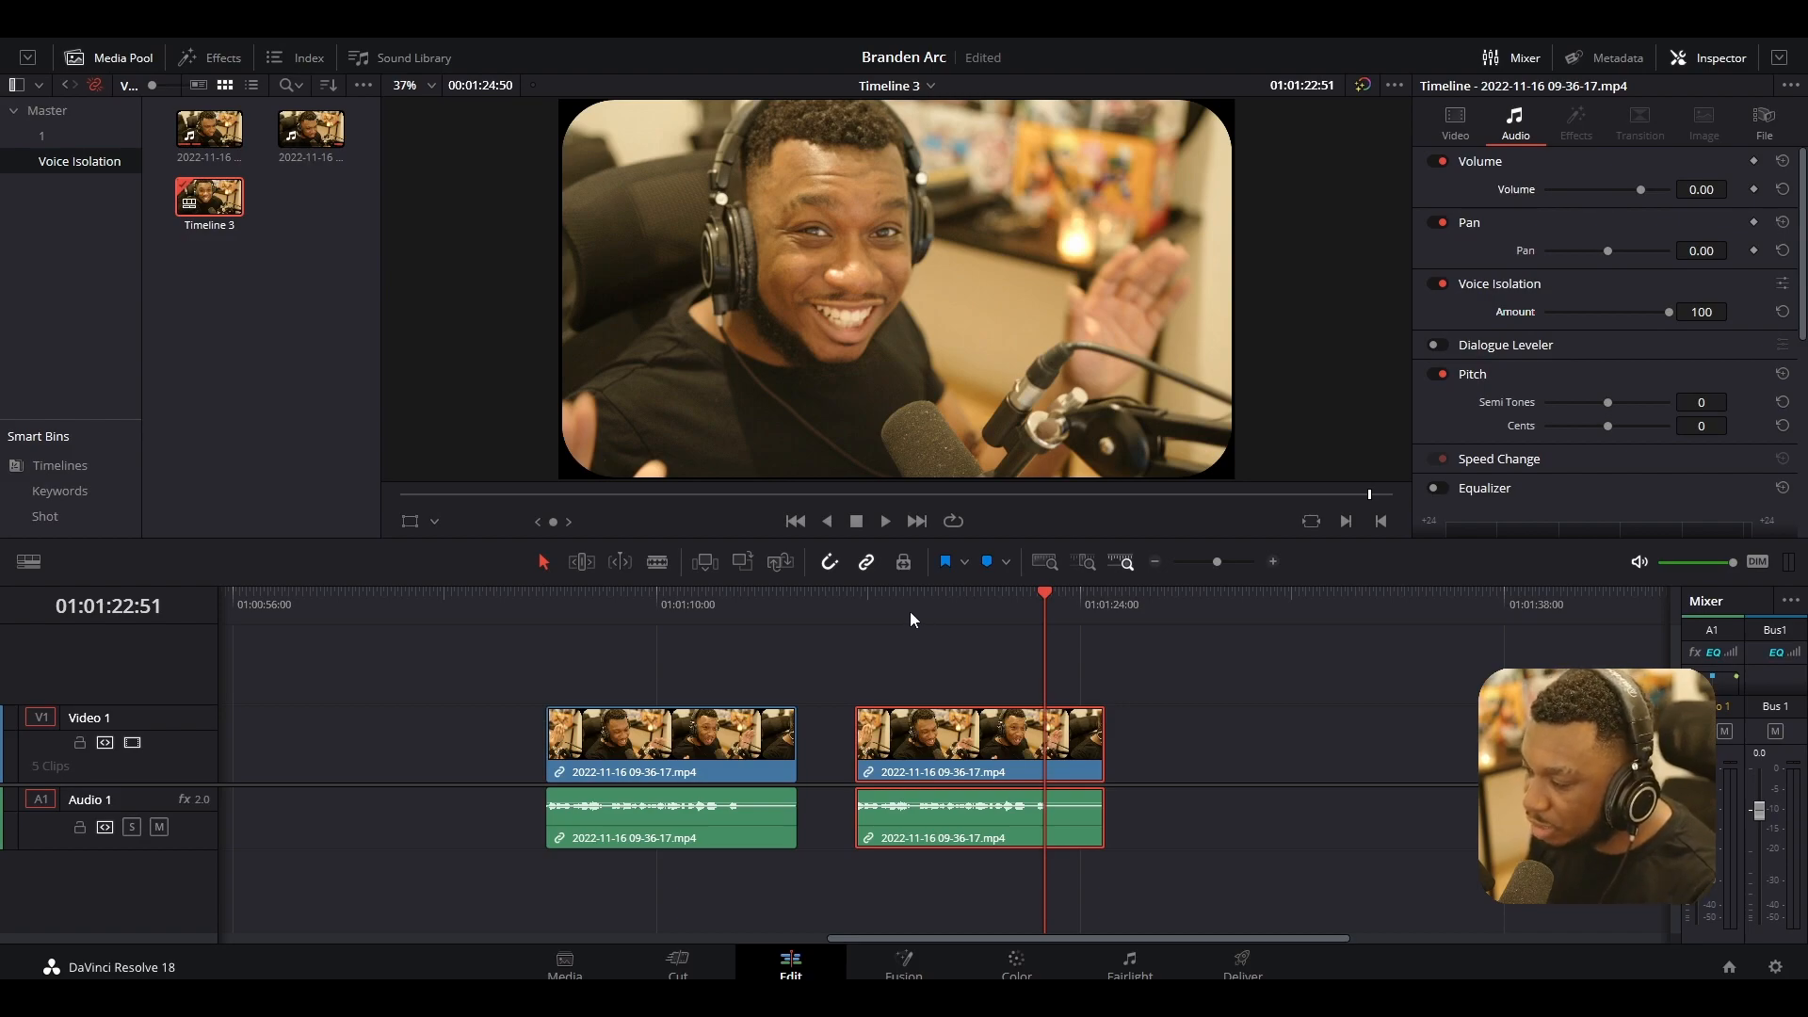
pyautogui.click(892, 592)
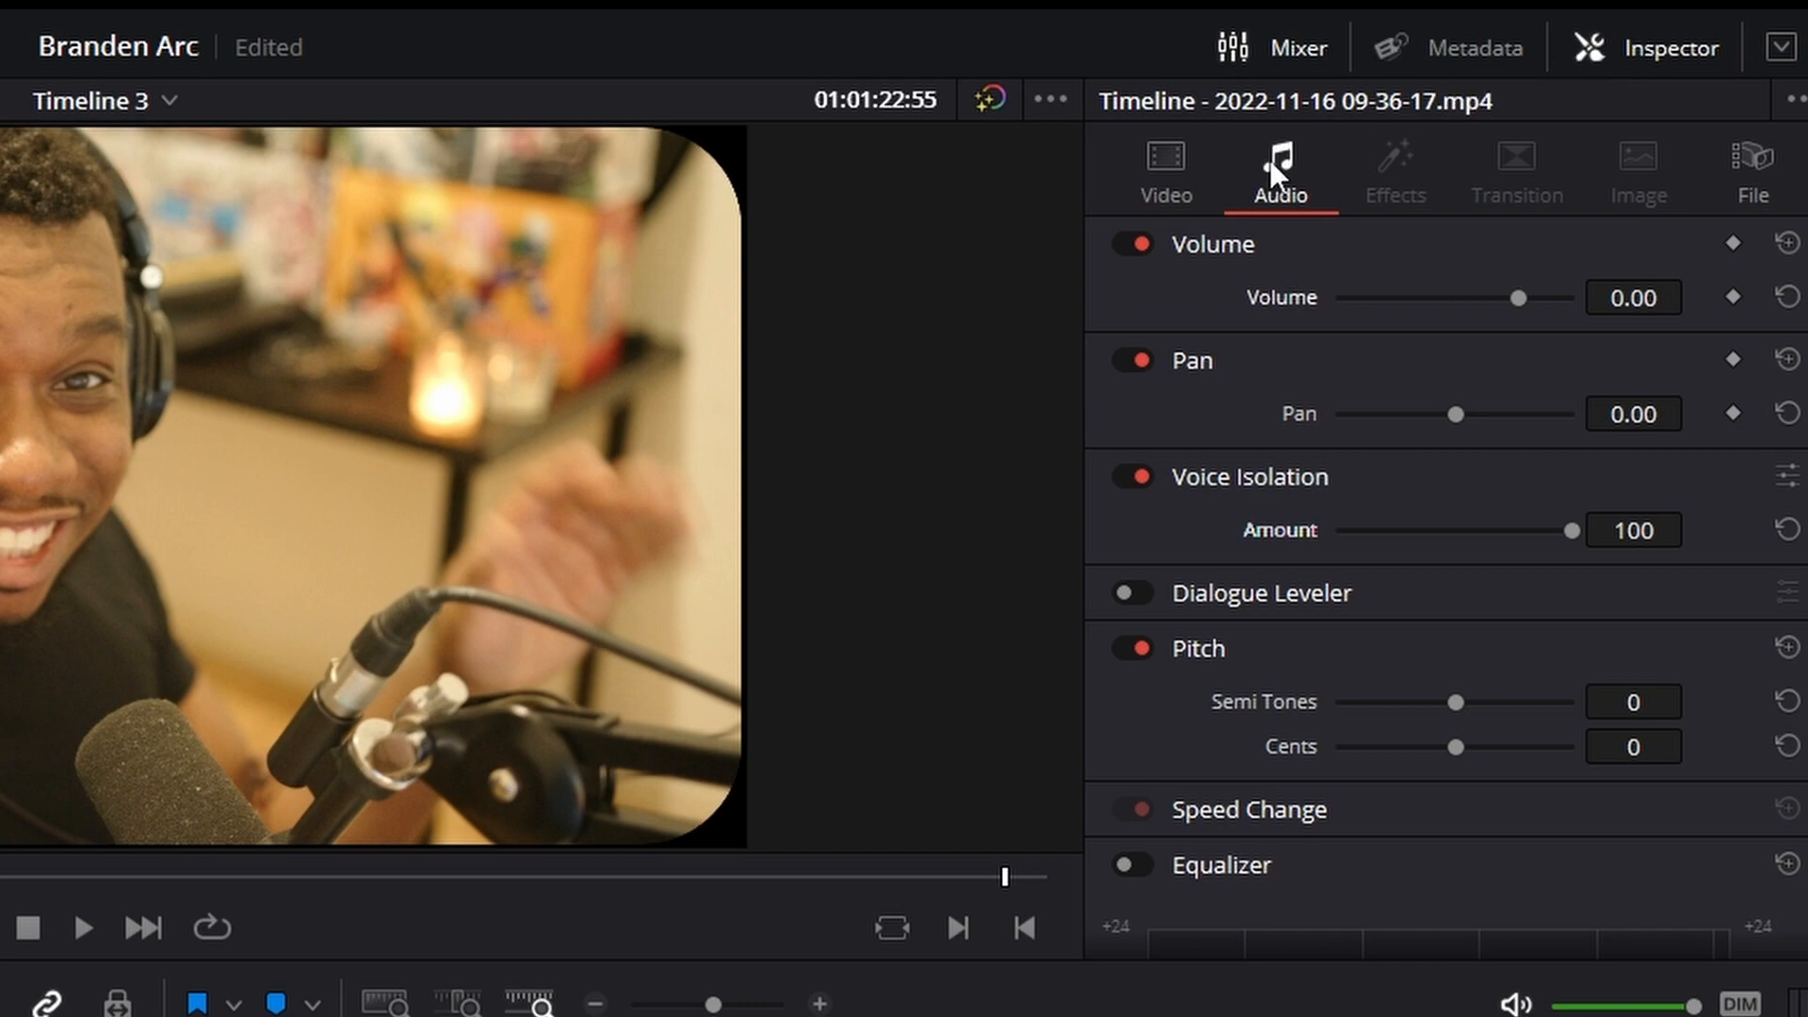
# - Set Voice Isolation amount to 55 and play back to hear it
pyautogui.moveTo(1573, 529); pyautogui.dragTo(1470, 529)
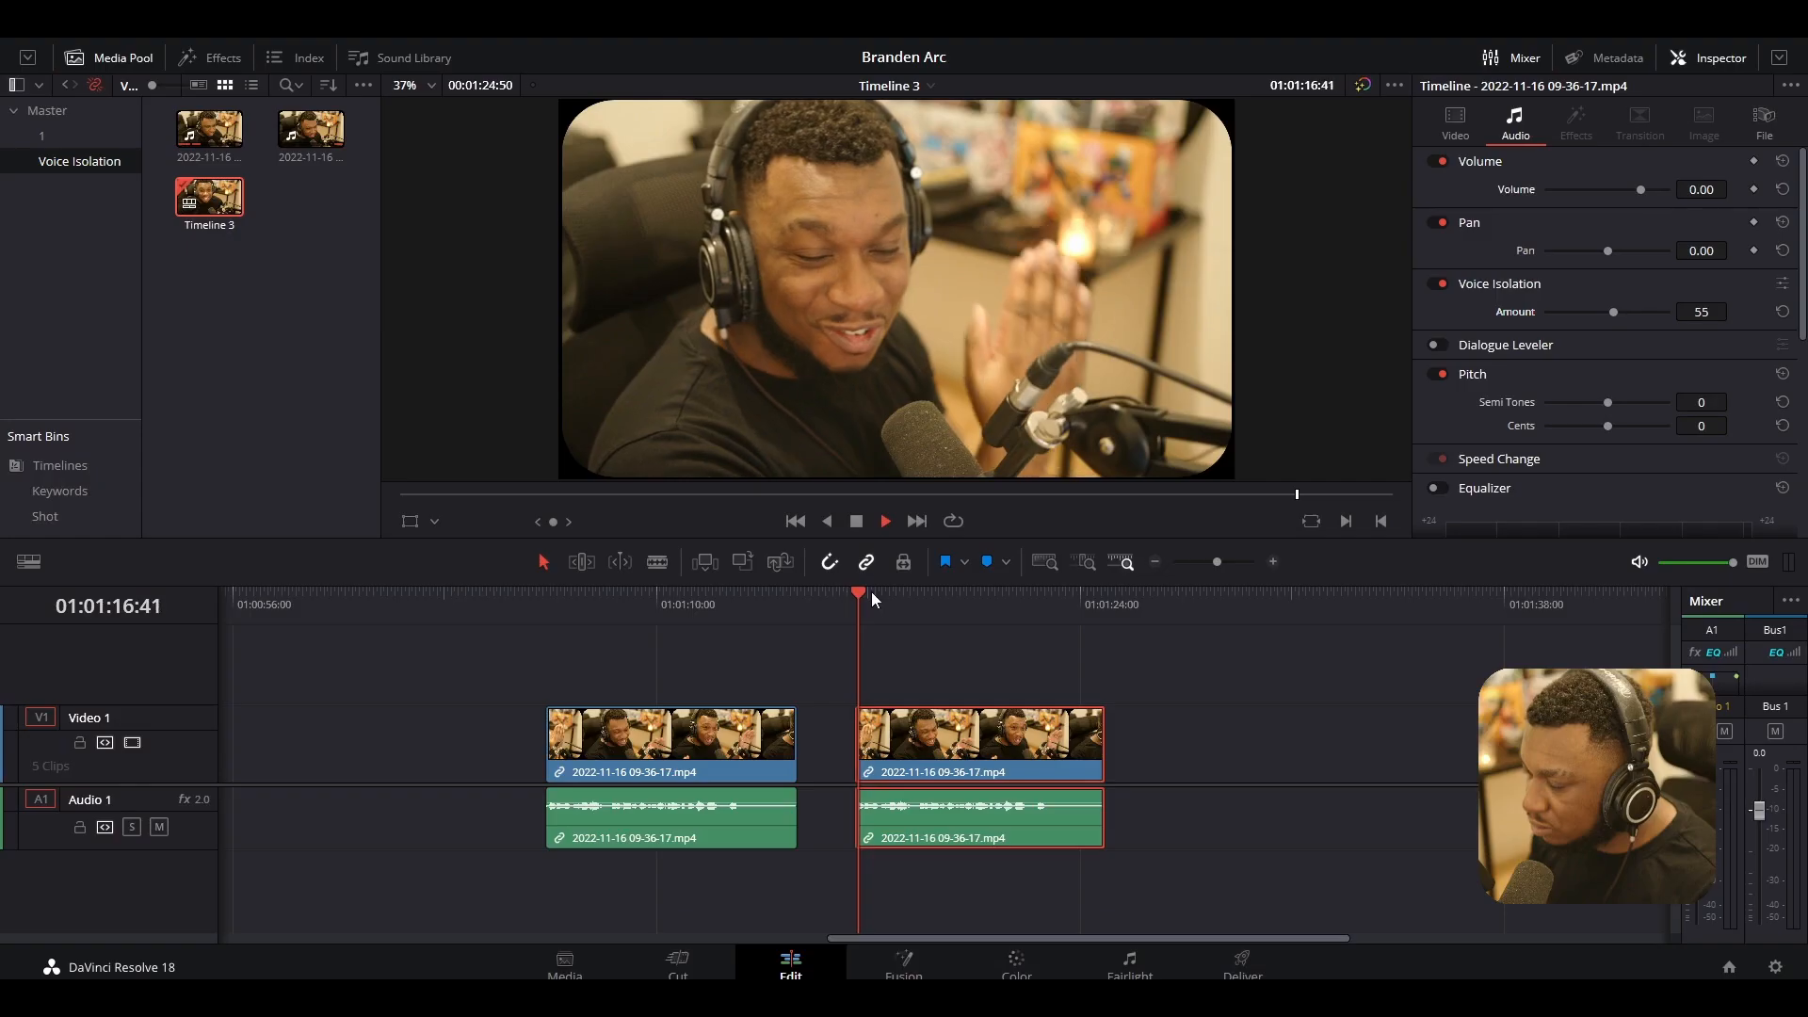
pyautogui.click(883, 520)
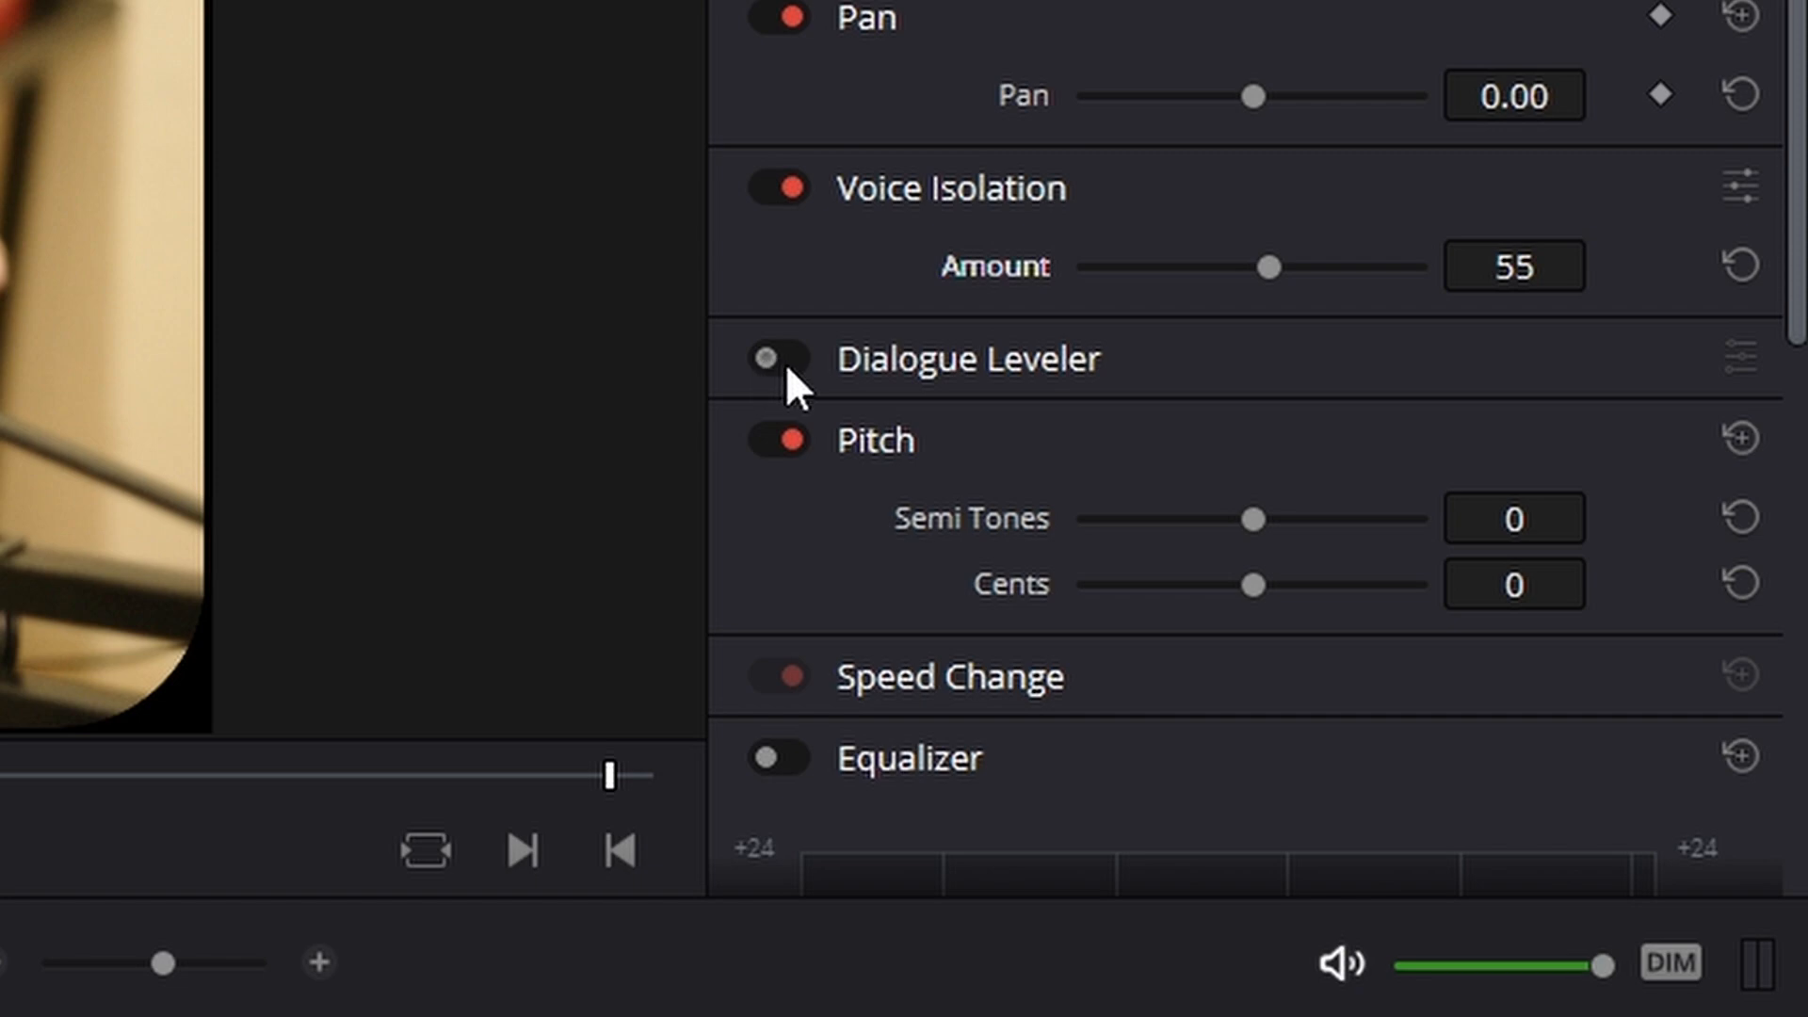
# - Enable Dialogue Leveler for the interview clip's audio
pyautogui.click(779, 357)
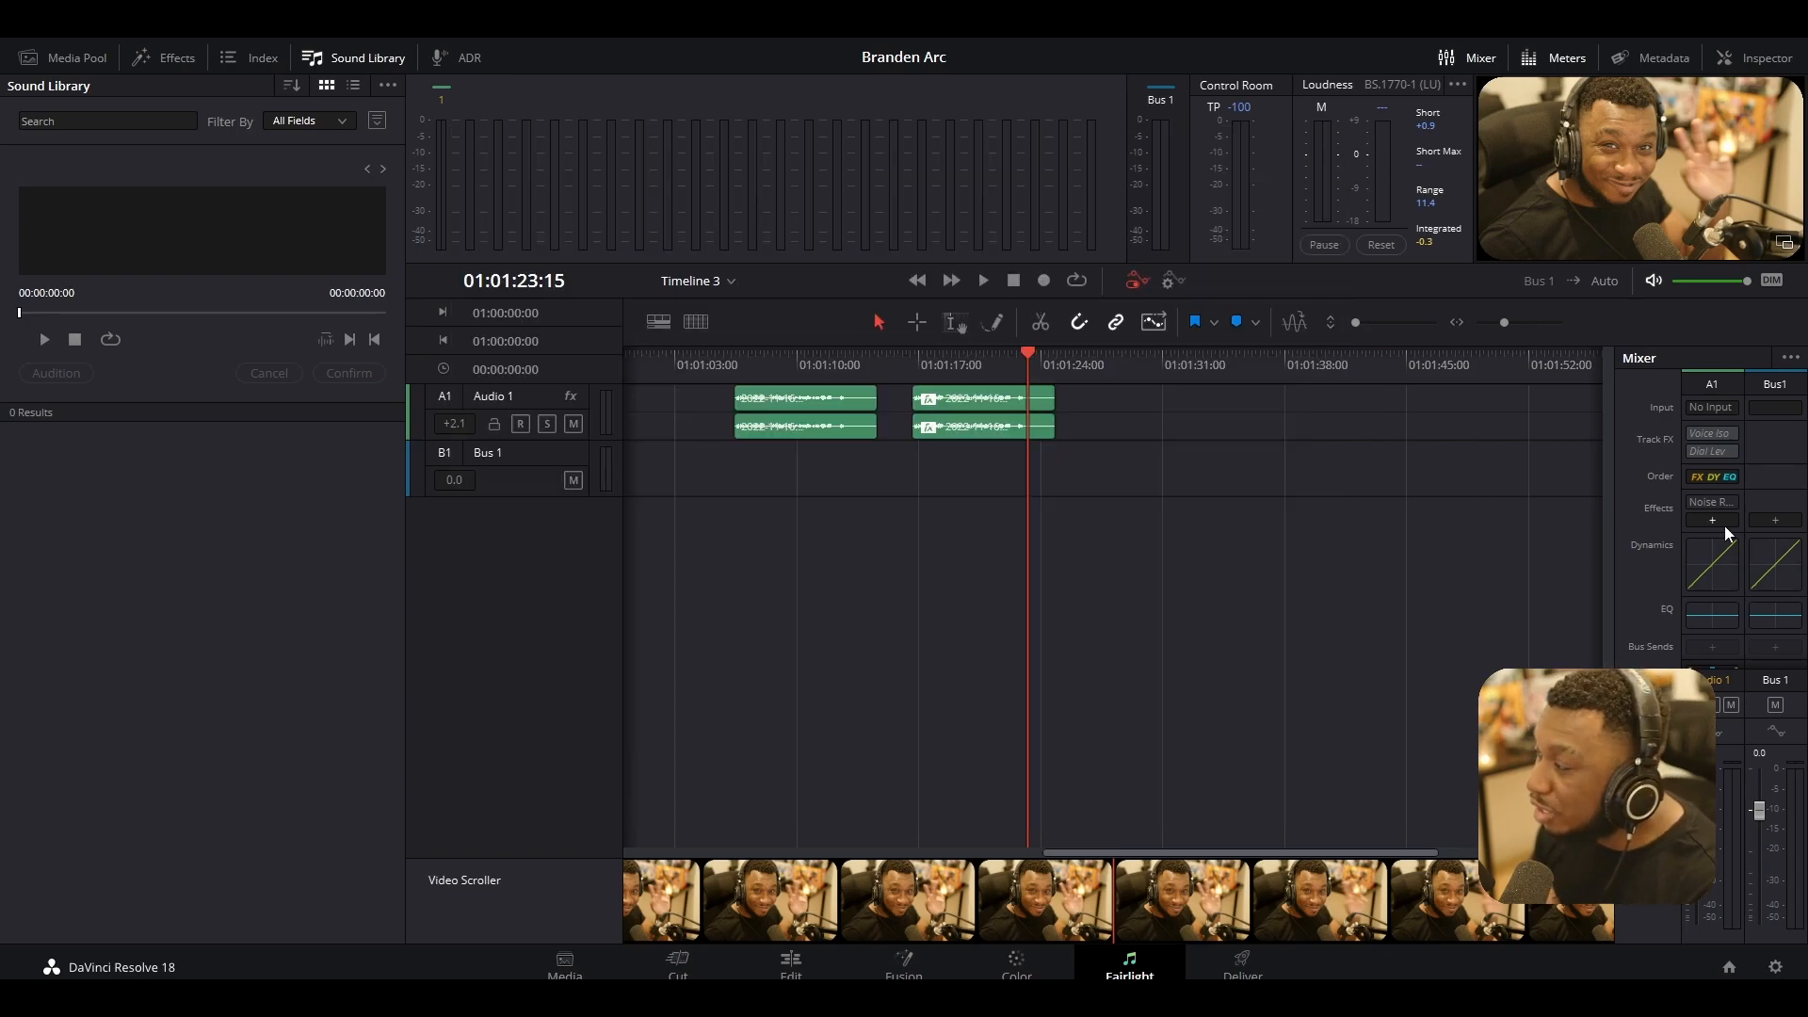
# - Add Noise Reduction to Audio 1 with Attack 1.7, then return to Edit
pyautogui.click(1712, 520)
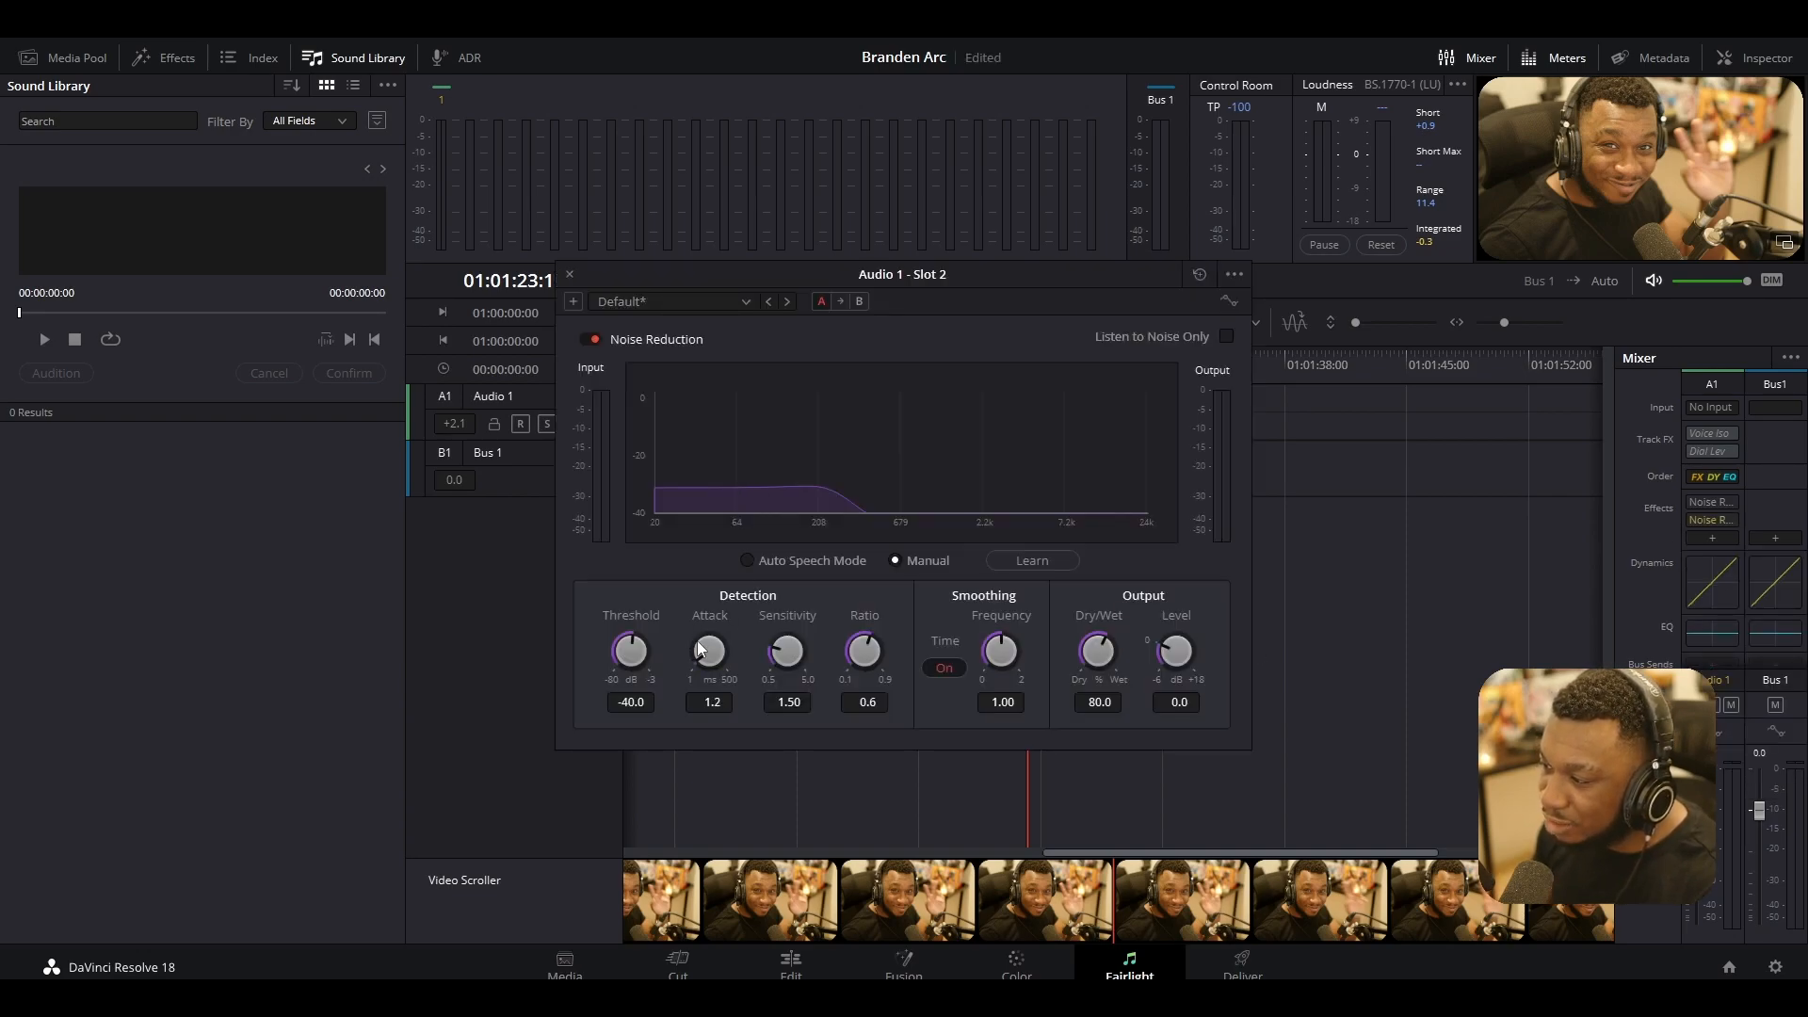
pyautogui.moveTo(710, 649); pyautogui.dragTo(710, 629)
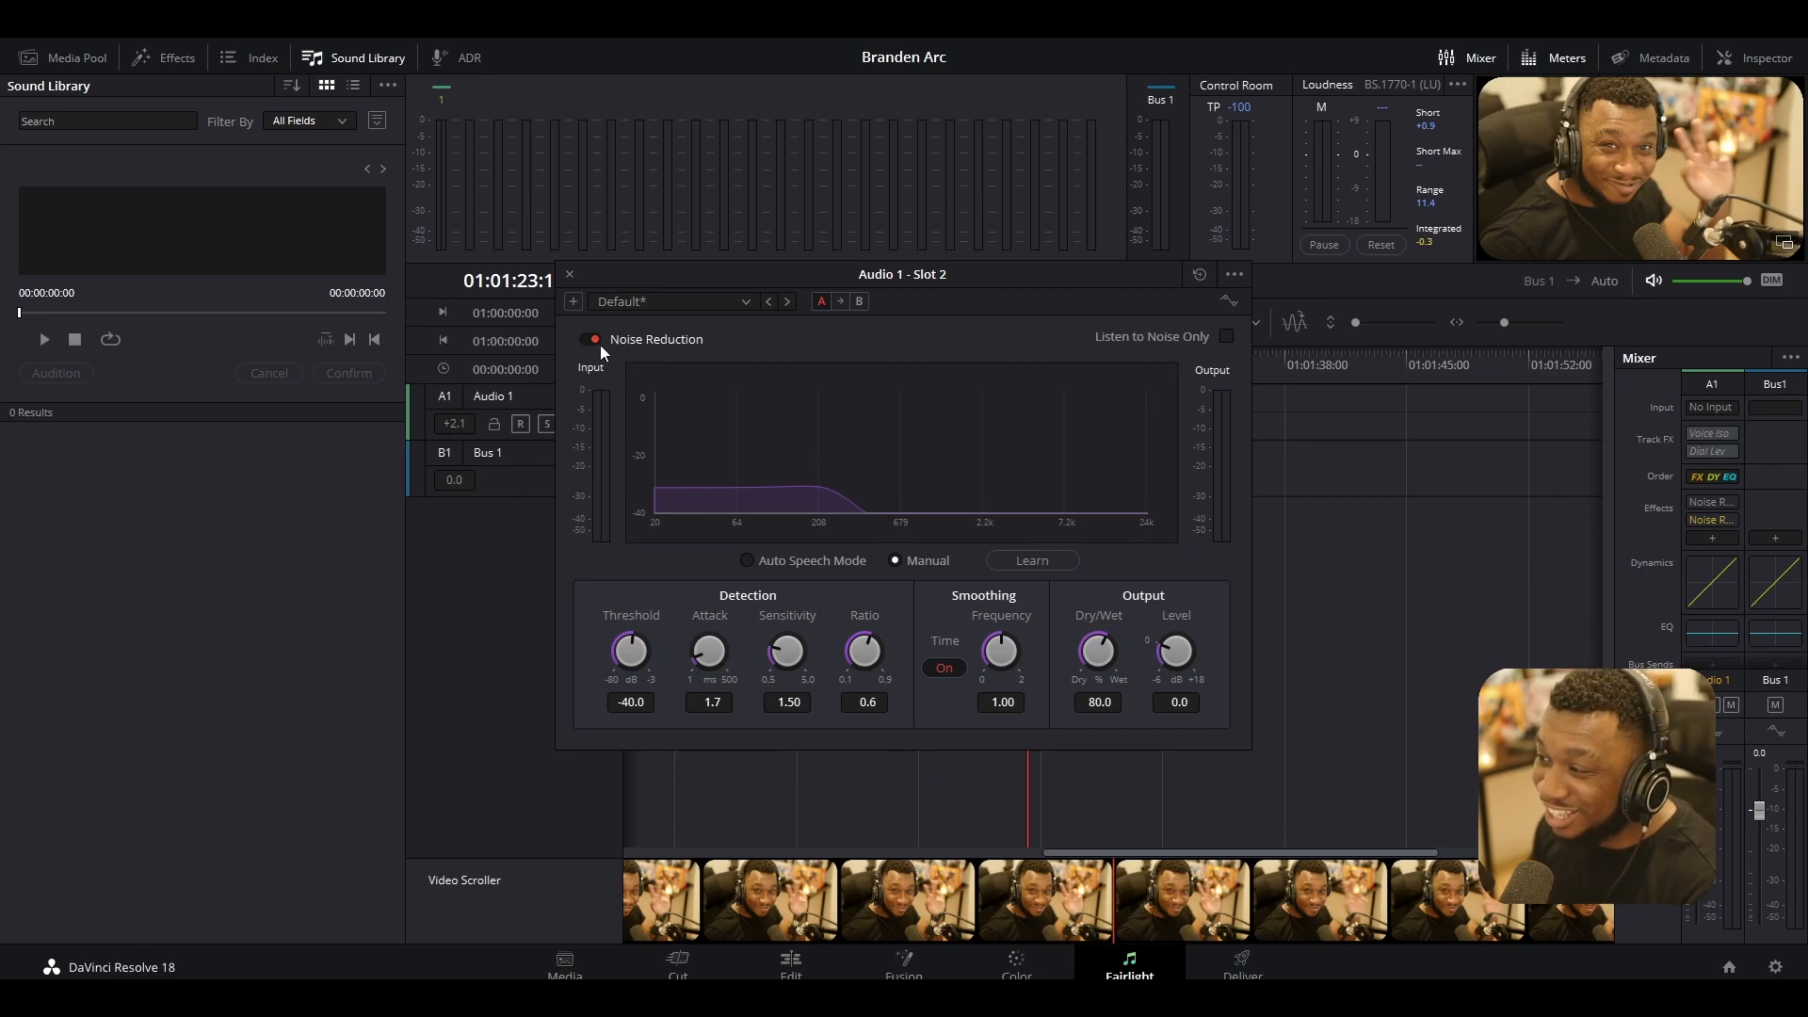
pyautogui.click(567, 275)
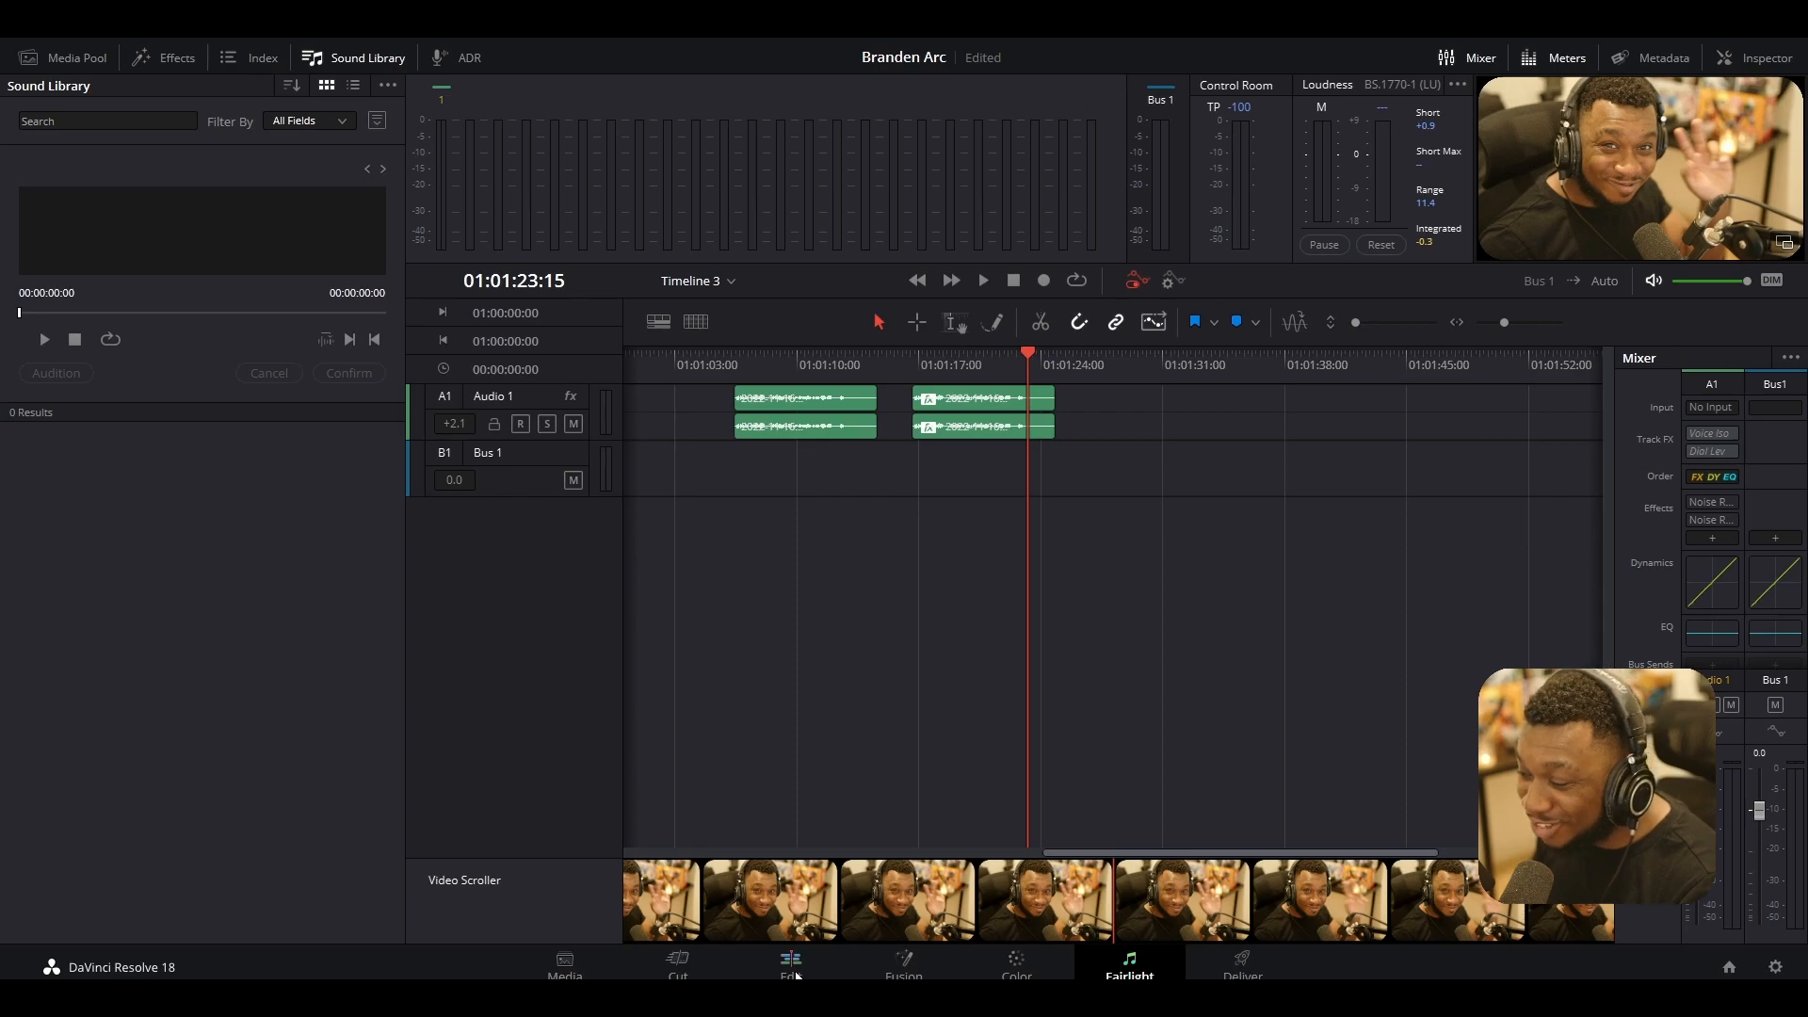
pyautogui.click(791, 963)
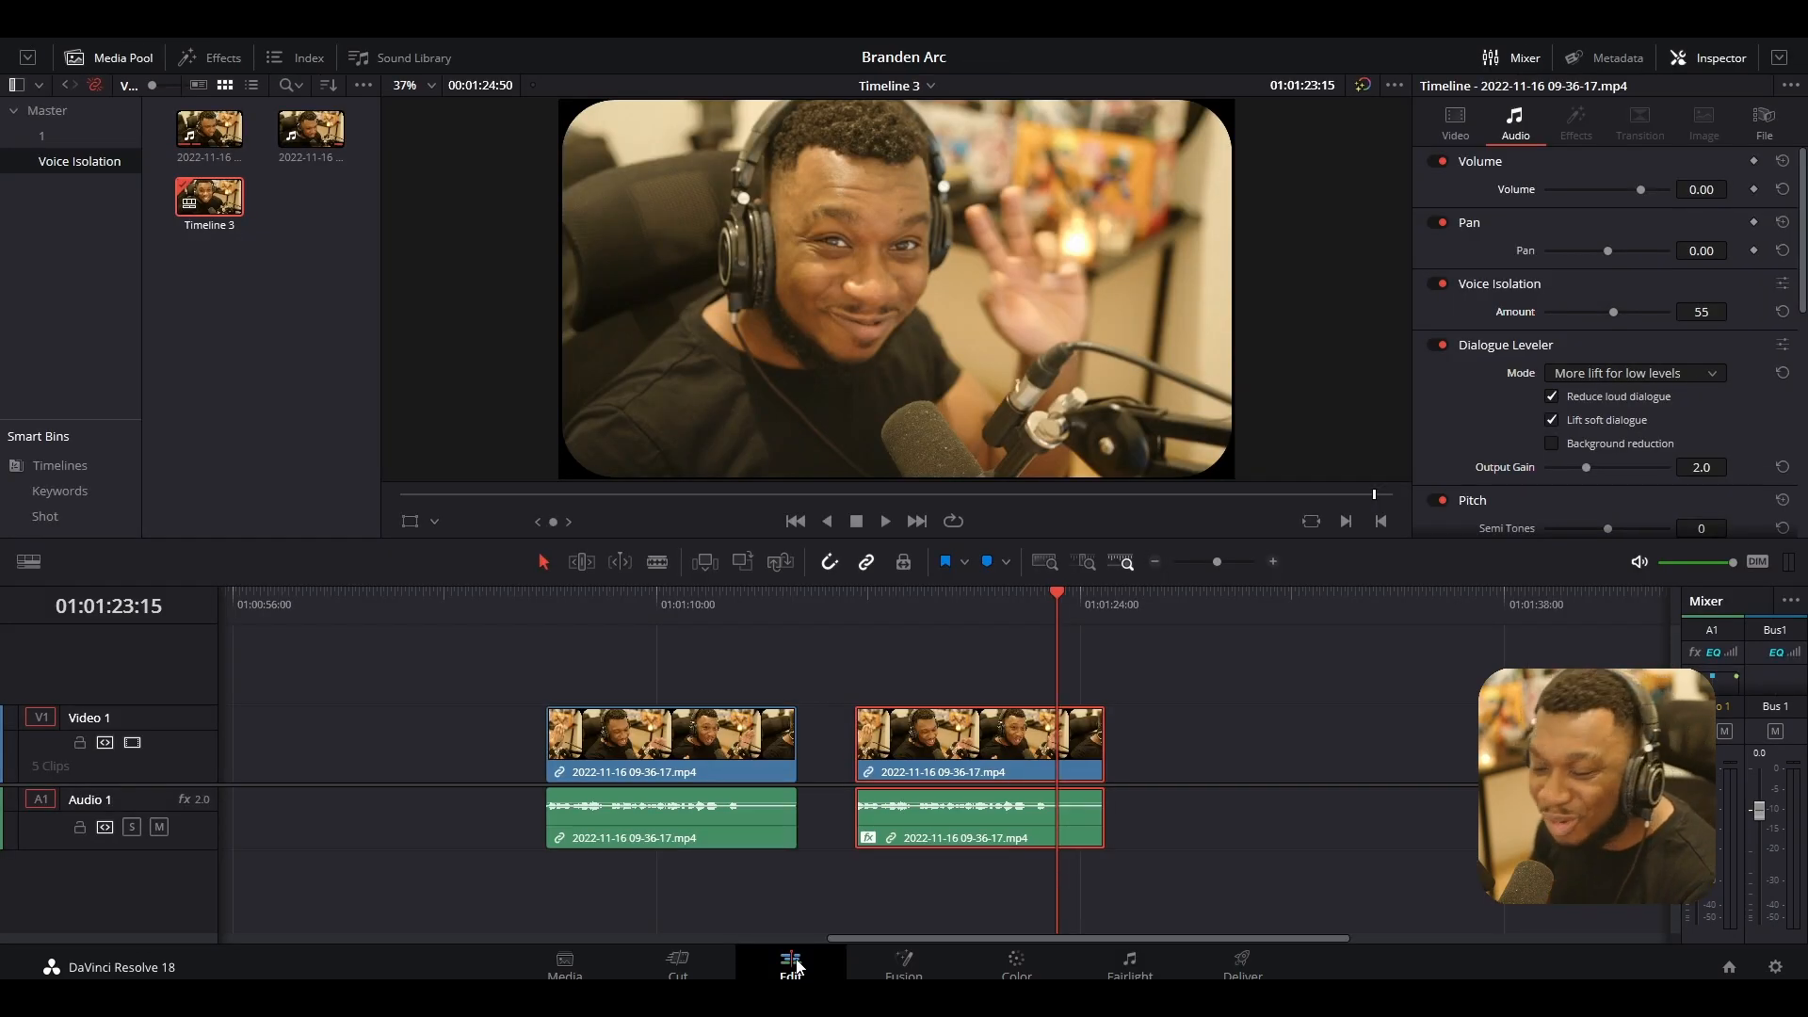